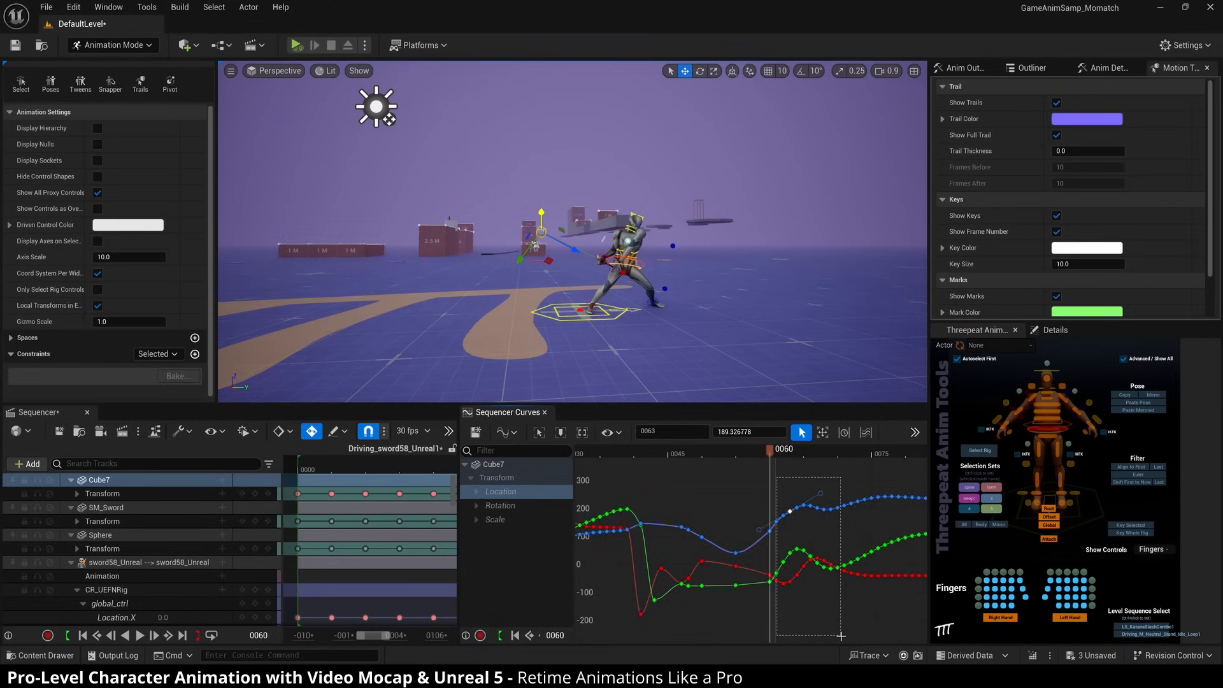
Select keys around frame 60 and scrub the sword animation to frame 47
drag(784, 448, 844, 449)
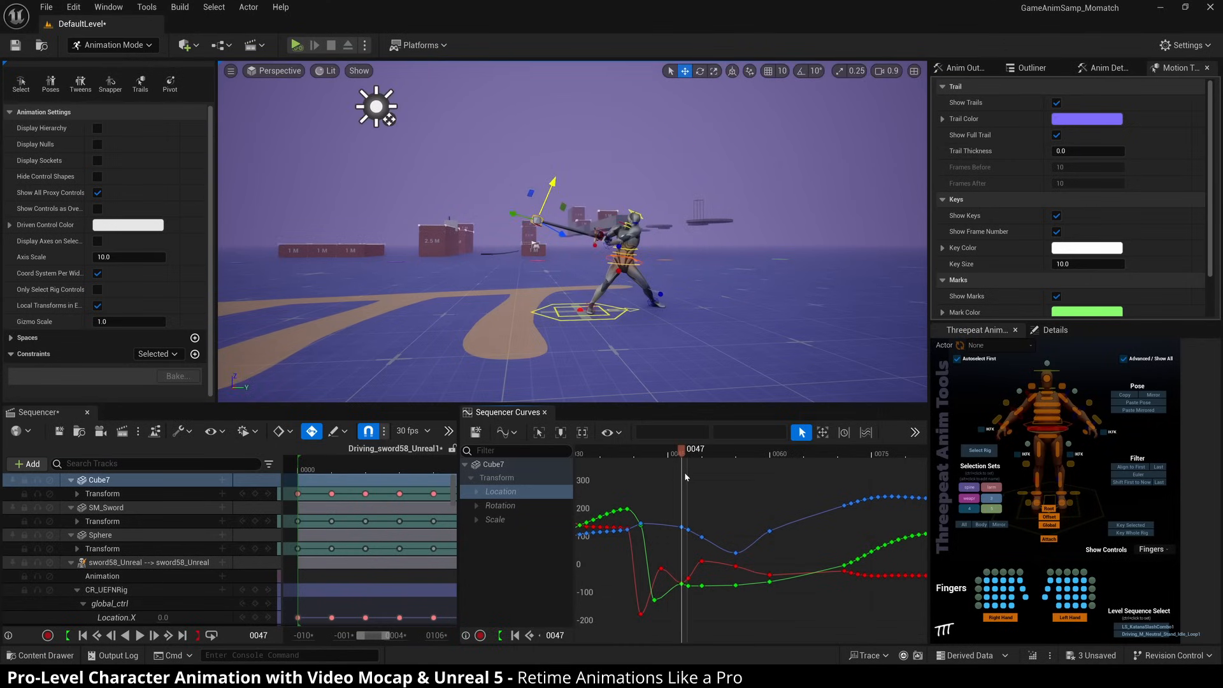
drag(682, 449, 669, 449)
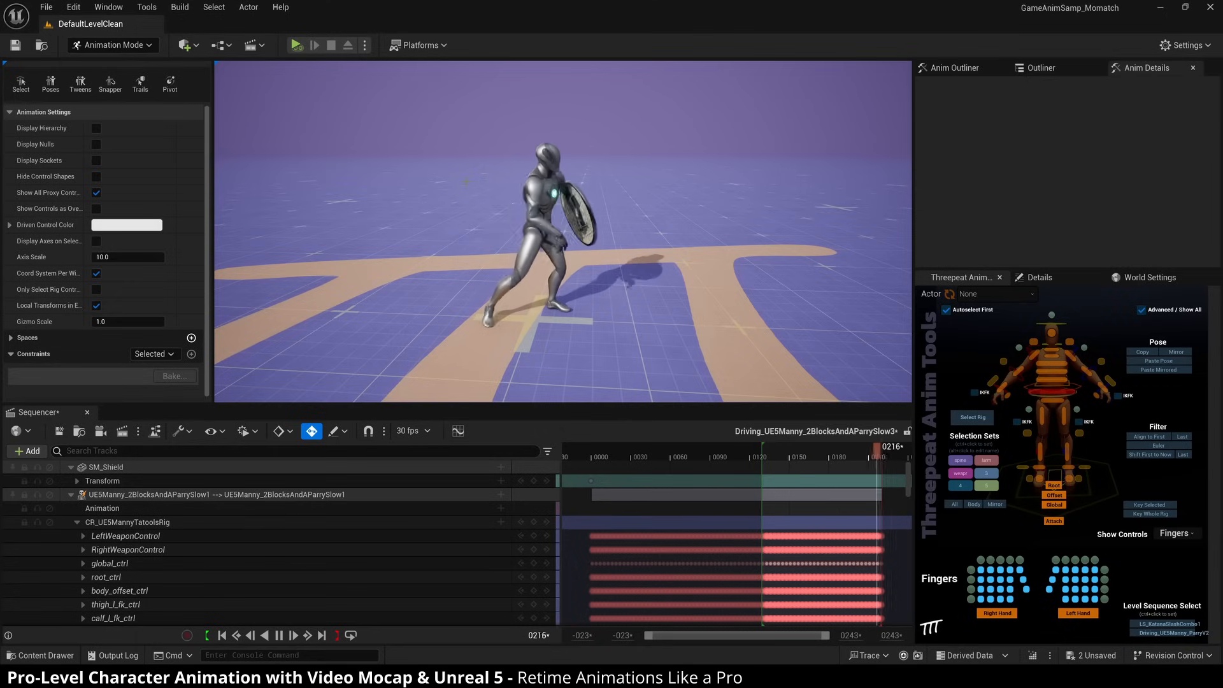
Scrub back and forth through the shield-parry animation
drag(880, 447, 789, 447)
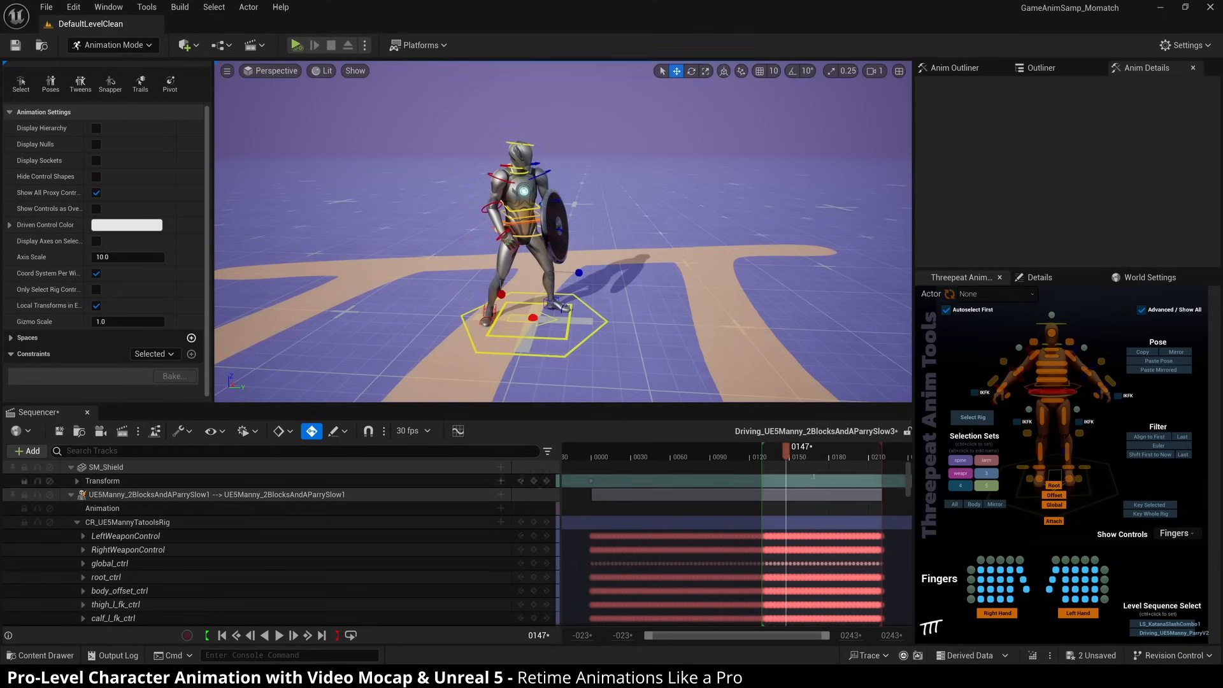
drag(776, 458, 807, 458)
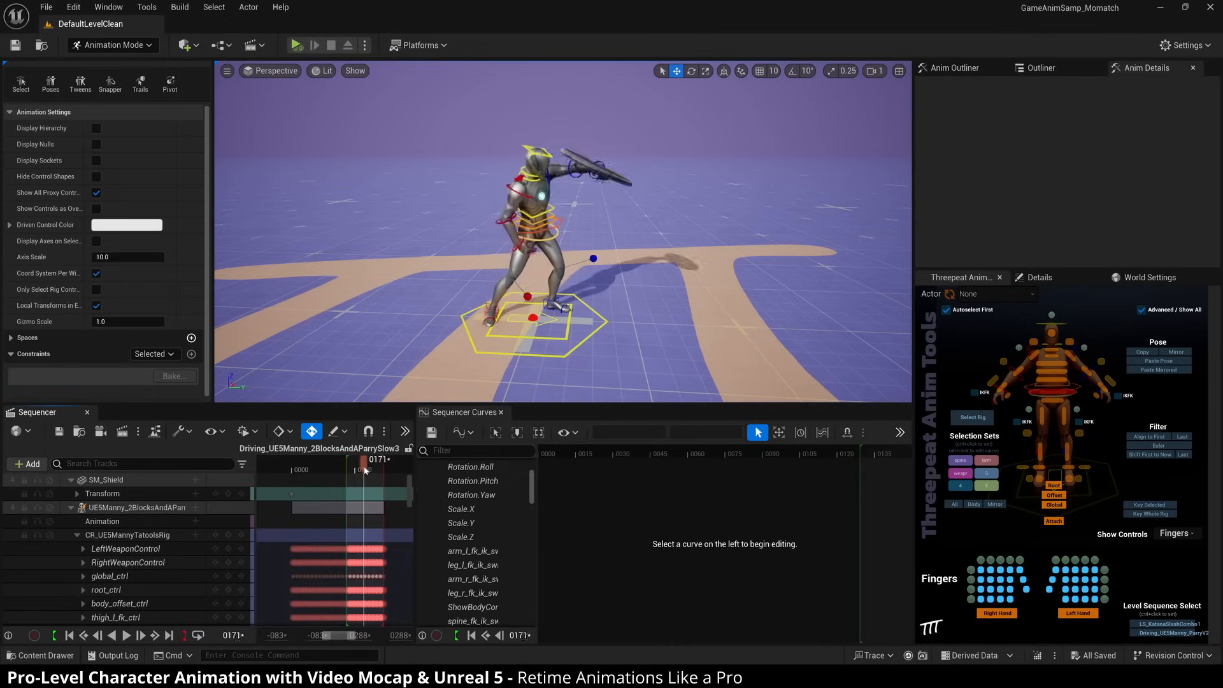
Review the parry pose and show the UE5Manny animation curves in the curve editor
drag(363, 460, 865, 459)
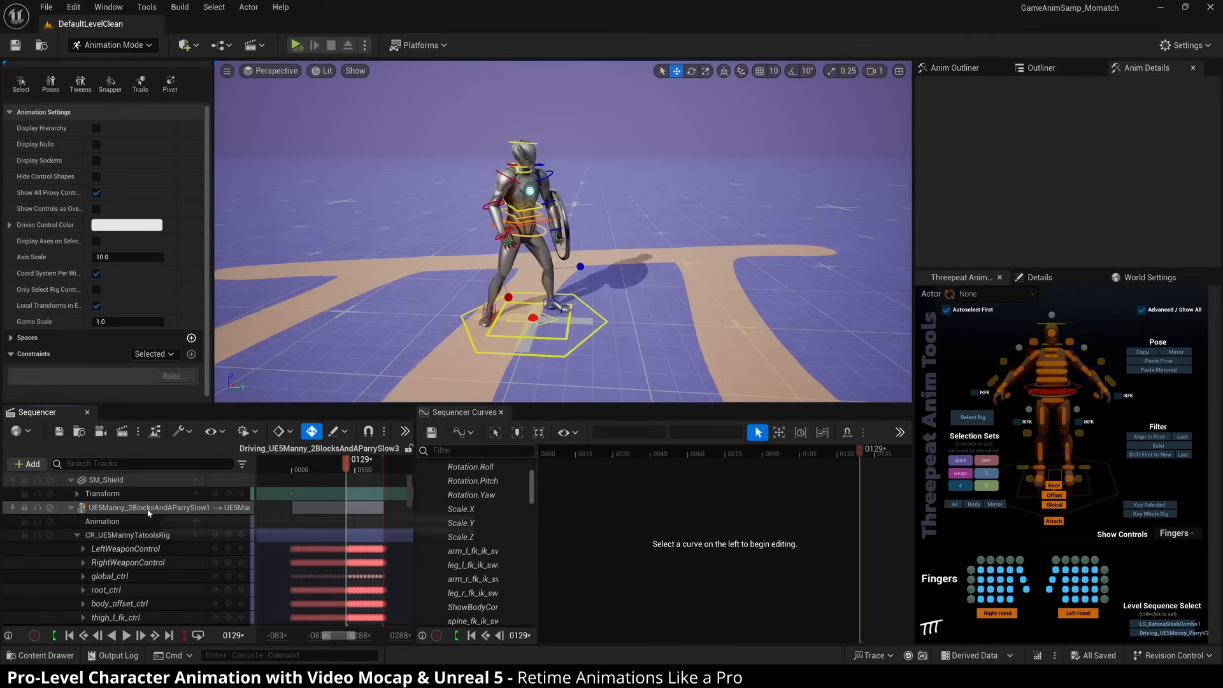
click(140, 507)
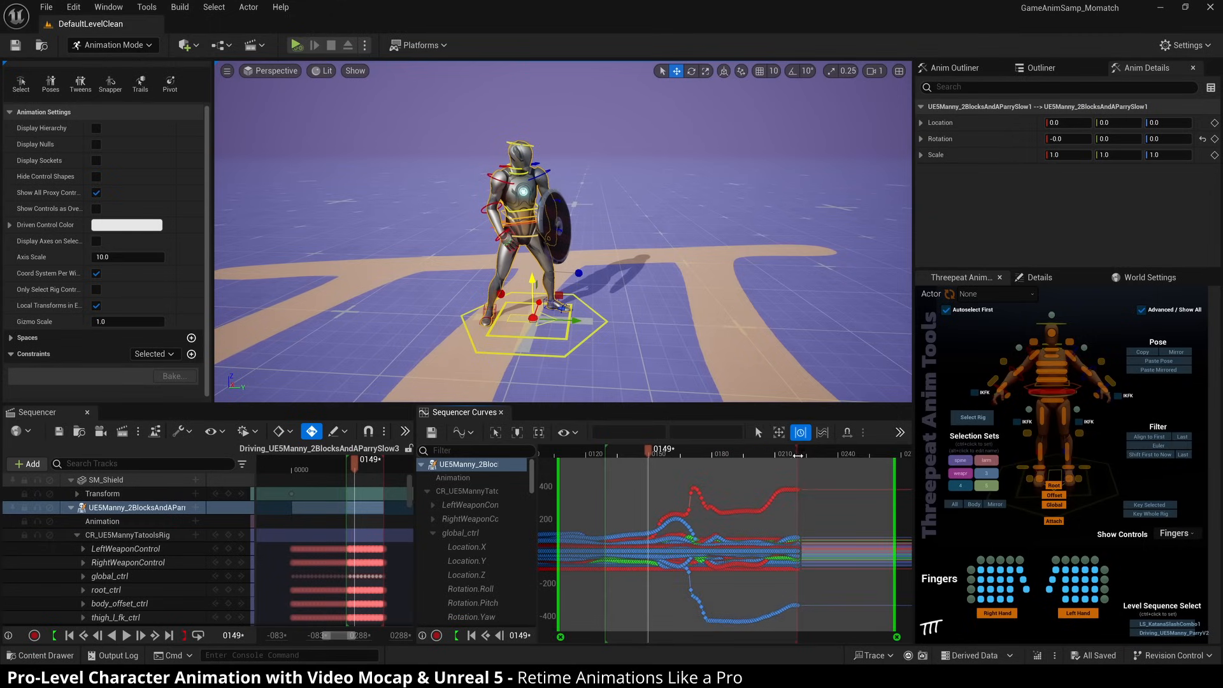
click(847, 431)
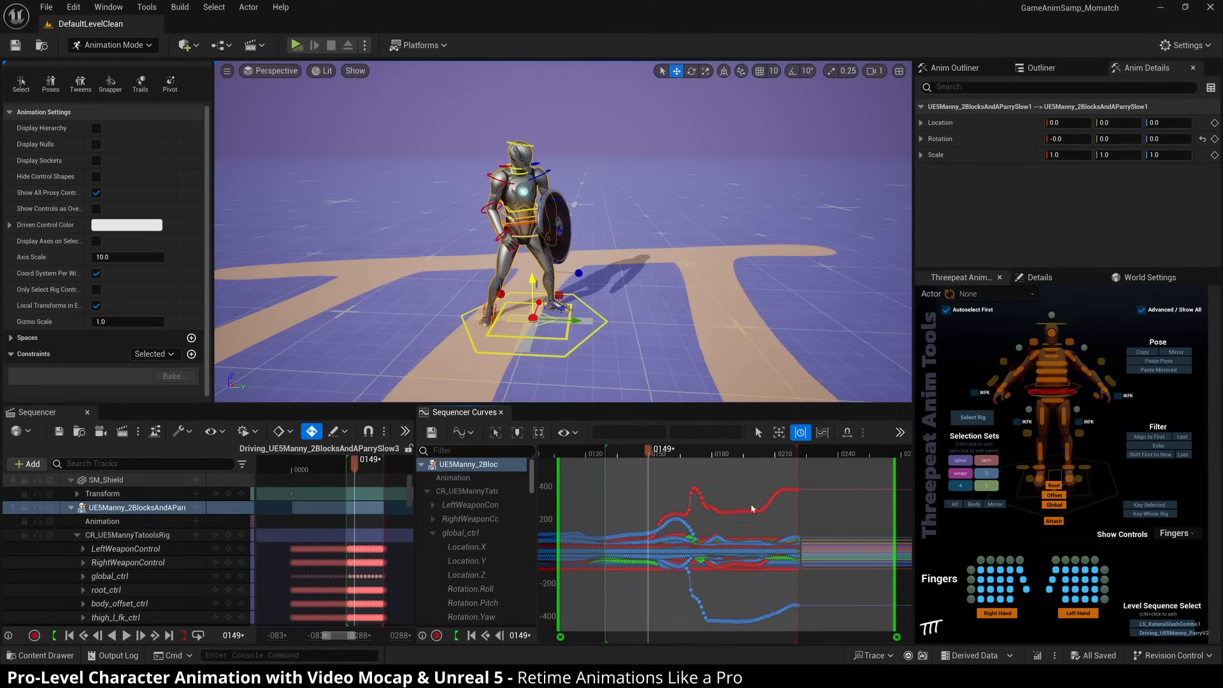
mouse_move(847, 432)
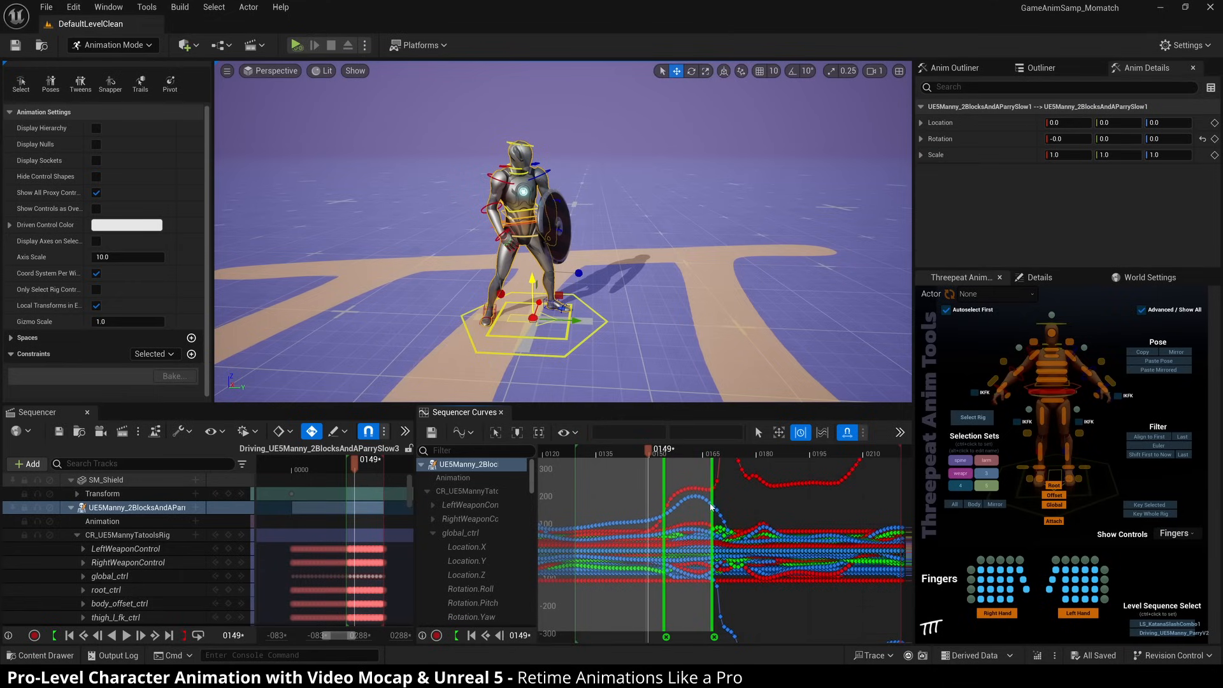
mouse_move(718, 486)
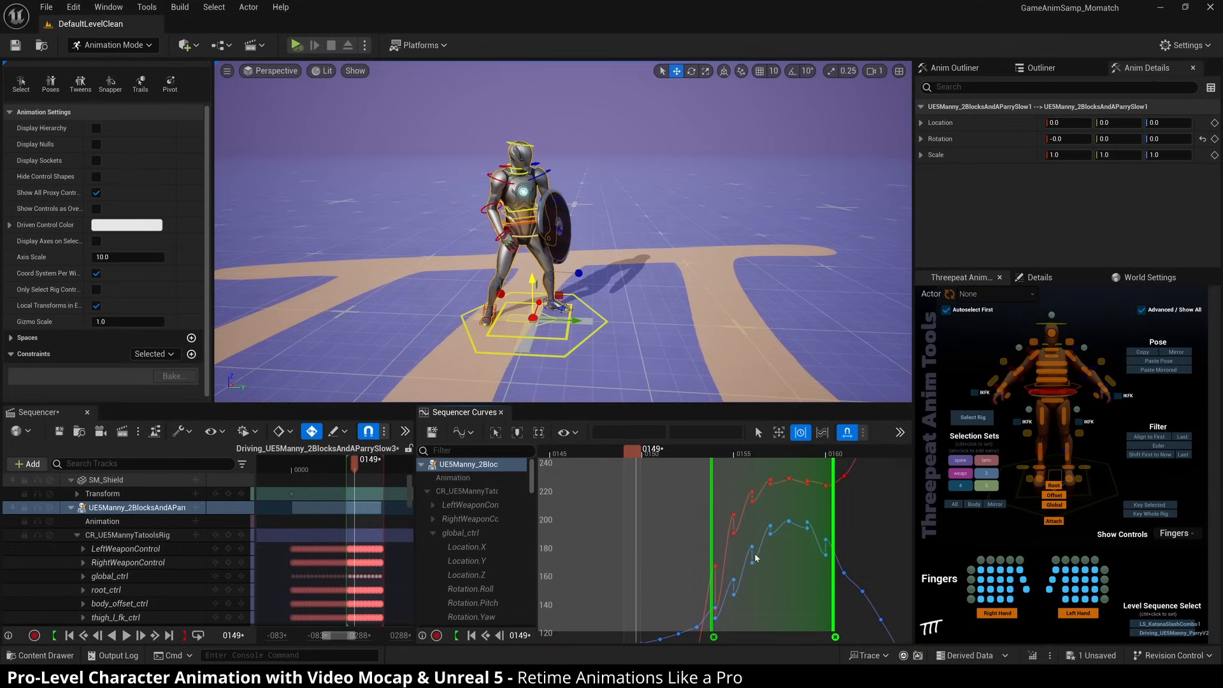
mouse_move(752, 546)
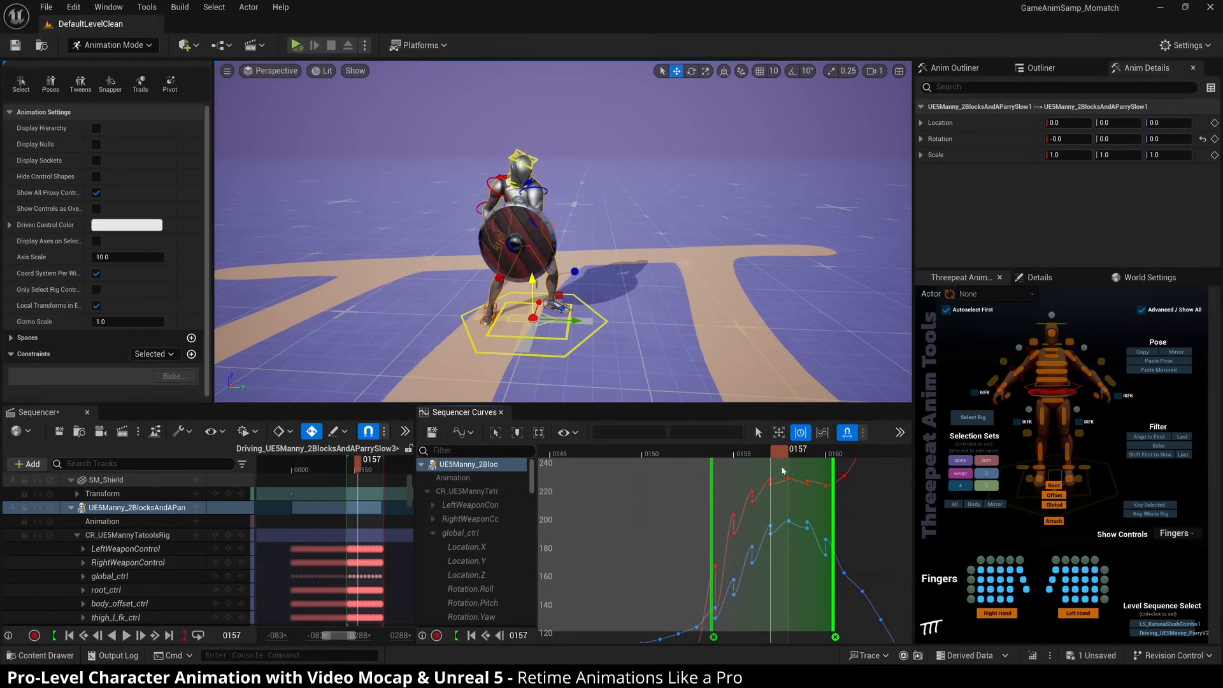
Preview the compressed parry frame by frame
drag(784, 450, 834, 450)
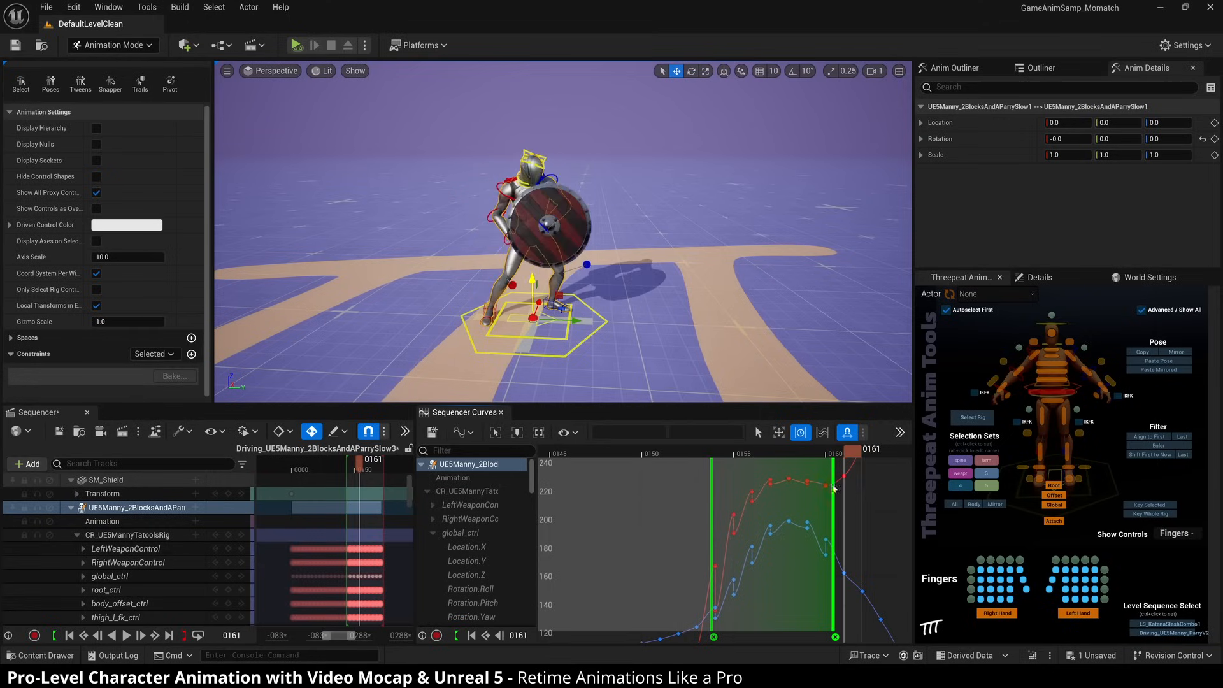
click(296, 45)
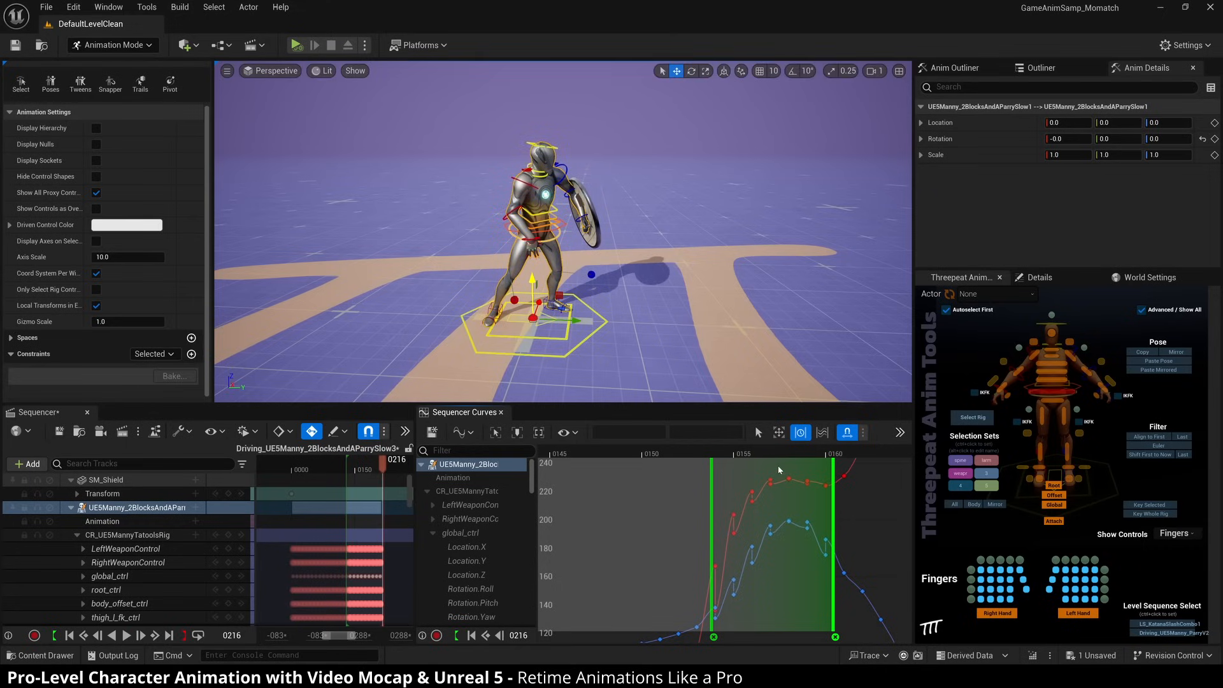
mouse_move(752, 472)
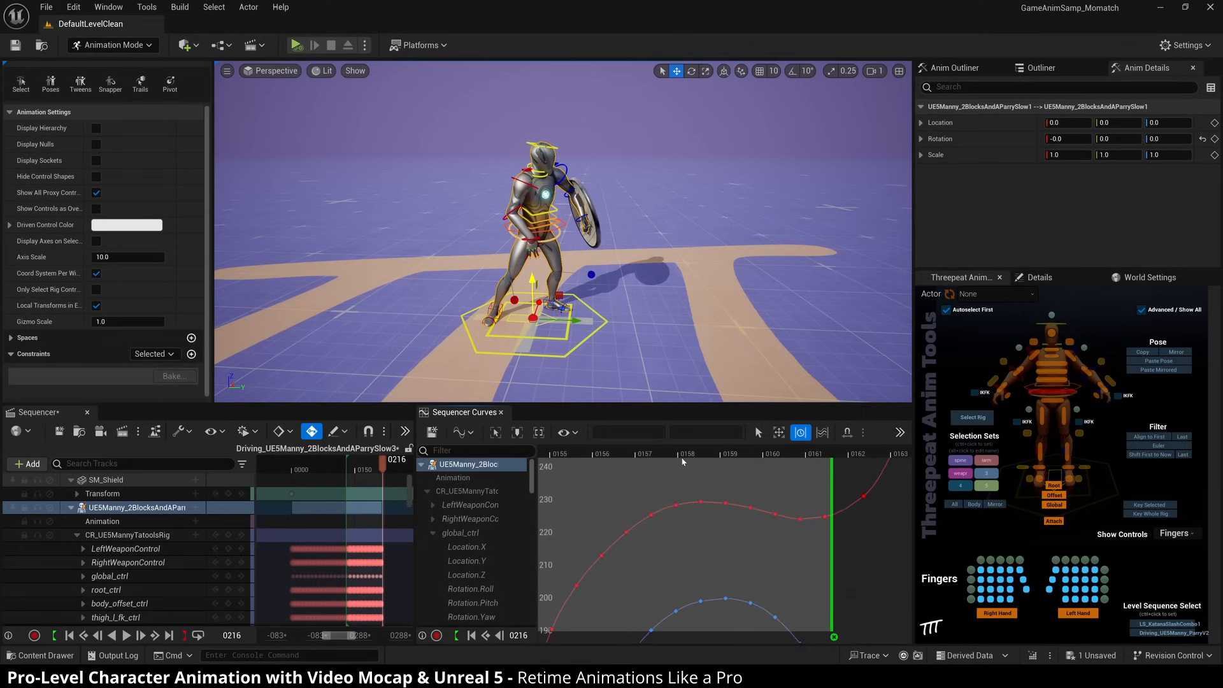
mouse_move(705, 505)
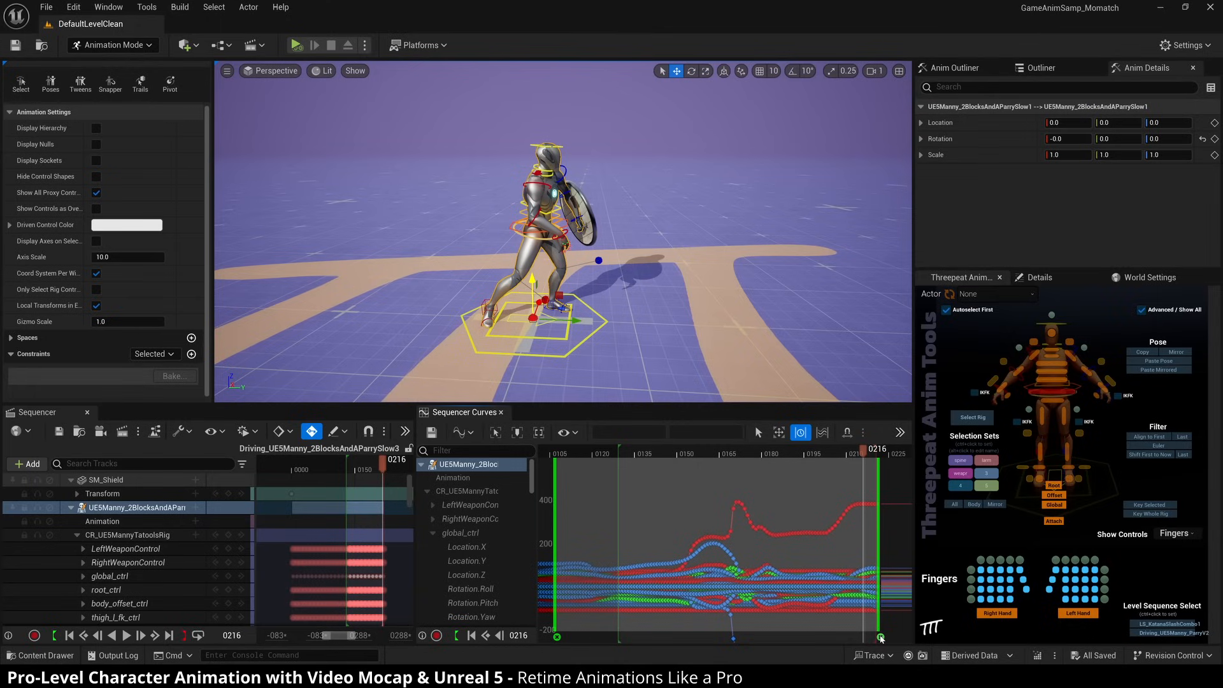
mouse_move(684, 525)
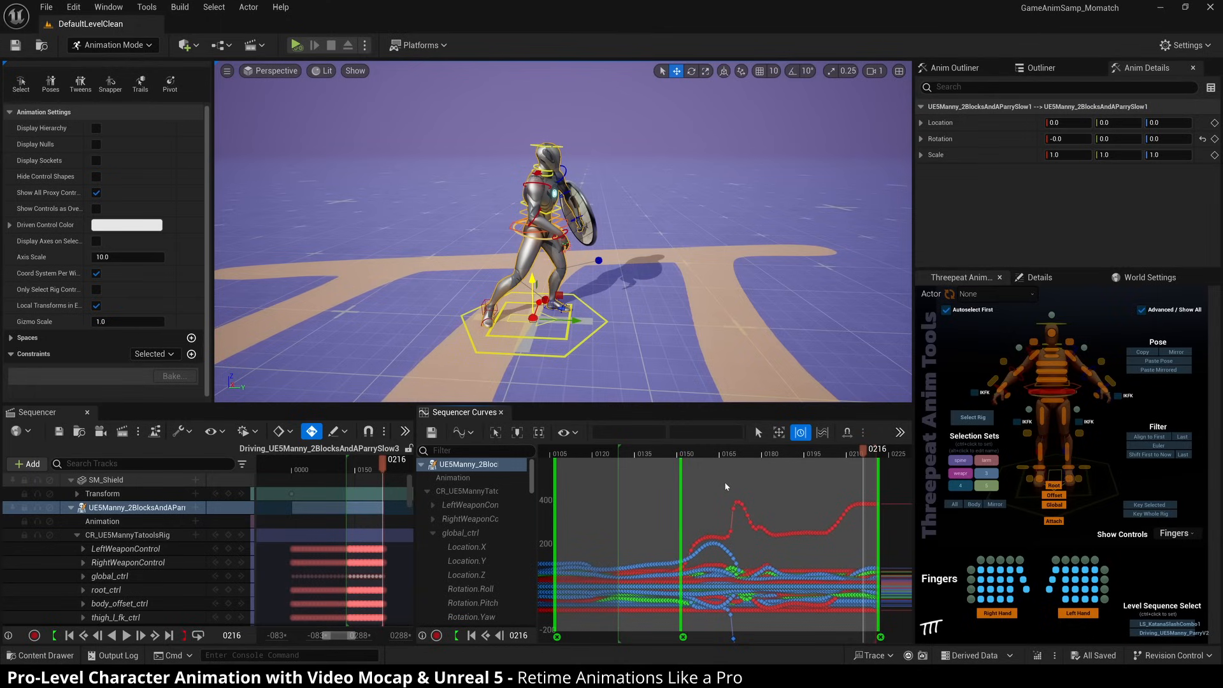
Add a retime marker at frame 165 before the parry spike
click(730, 505)
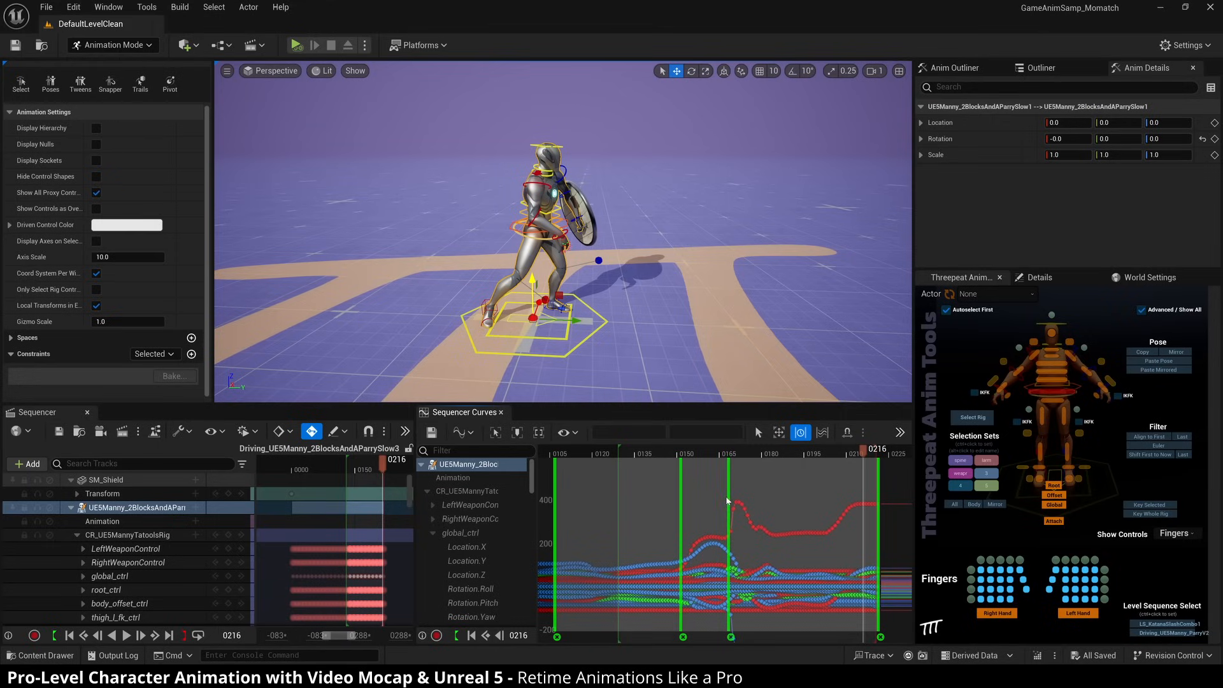
mouse_move(713, 502)
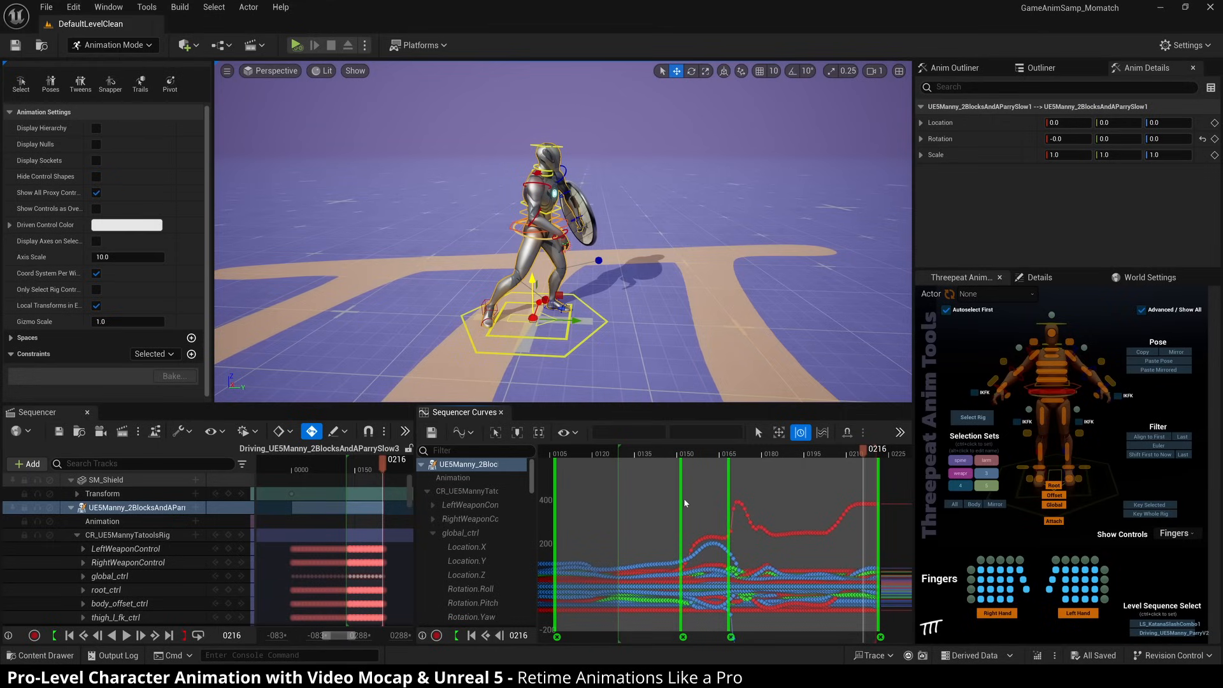
mouse_move(768, 503)
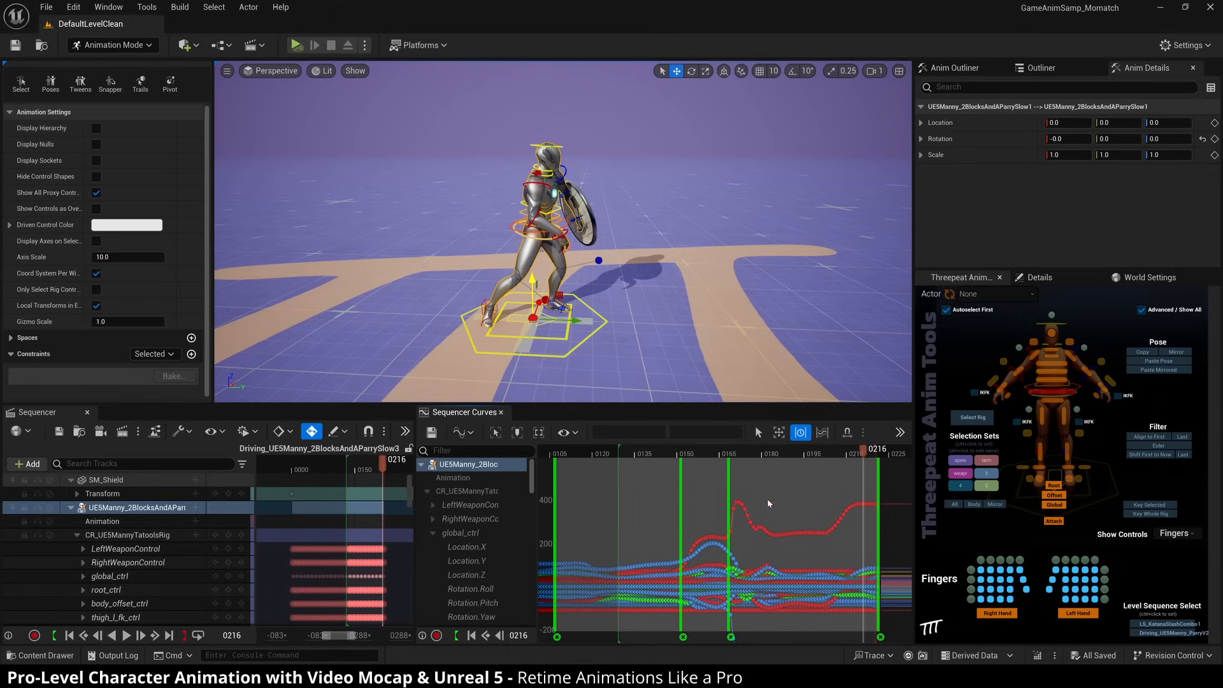
mouse_move(702, 509)
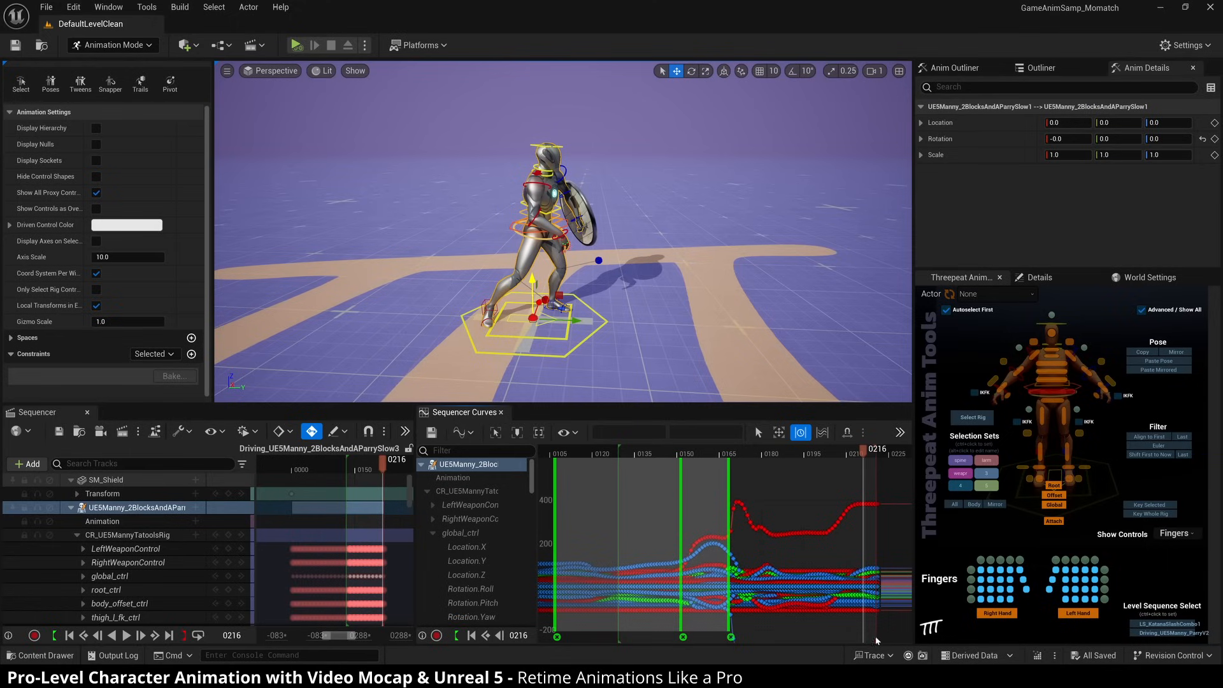
mouse_move(698, 489)
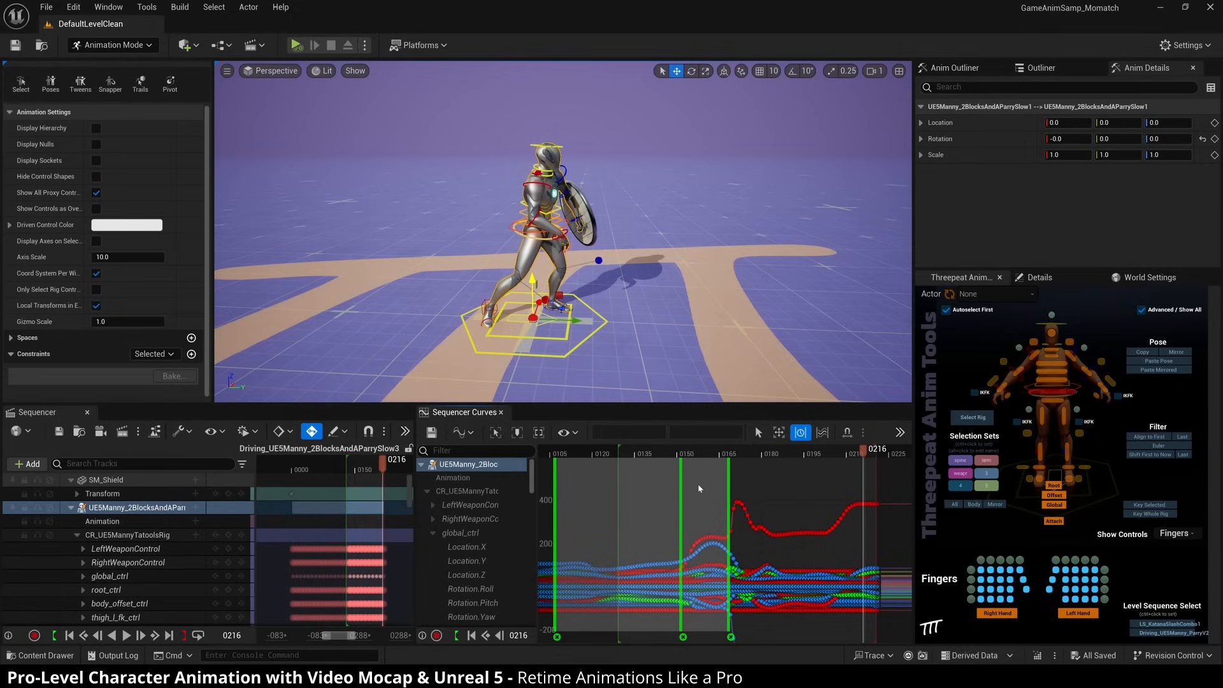
mouse_move(771, 489)
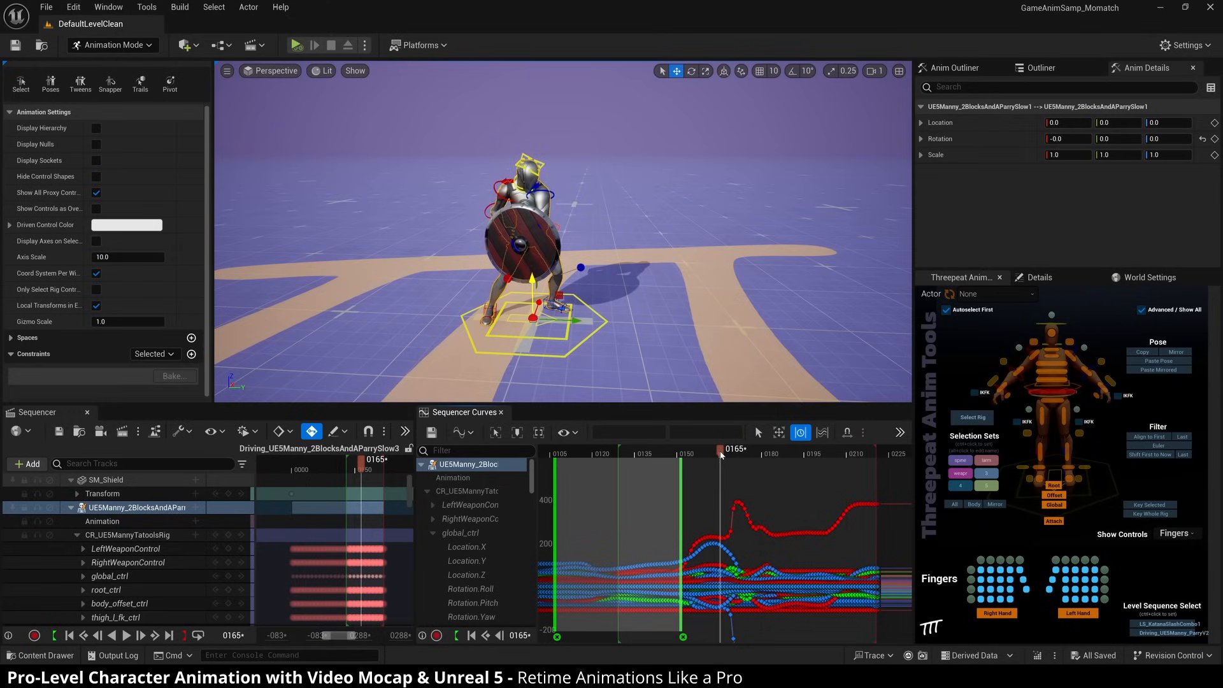
mouse_move(720, 491)
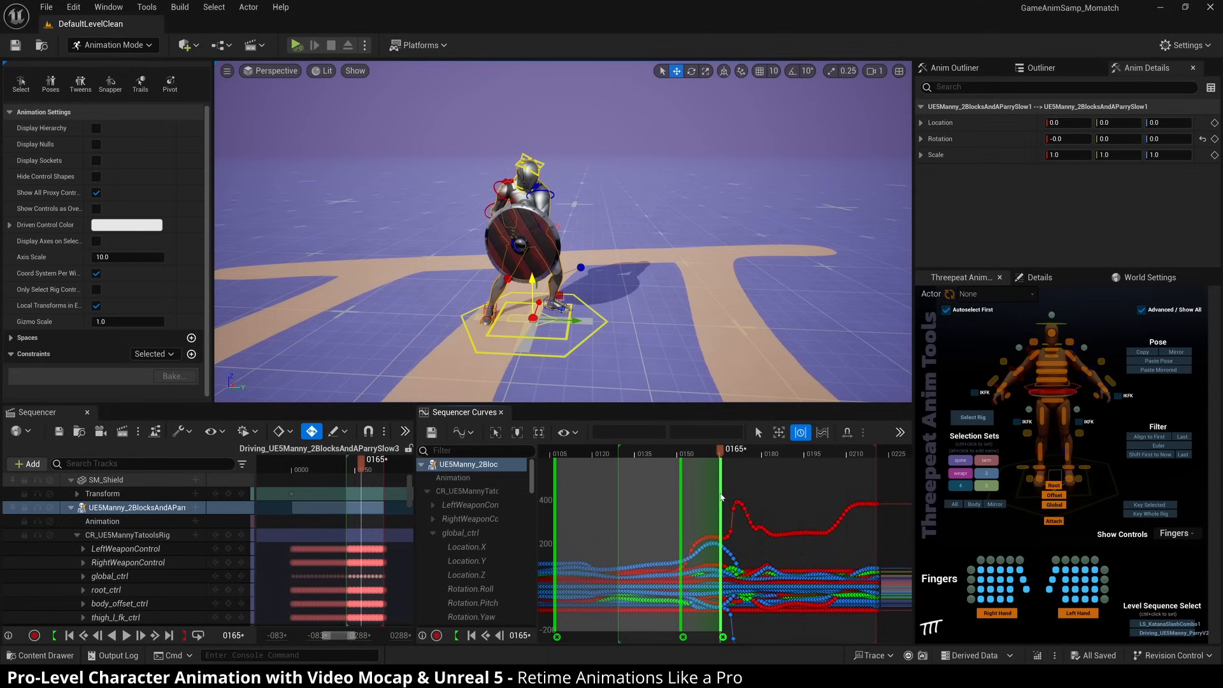
mouse_move(710, 500)
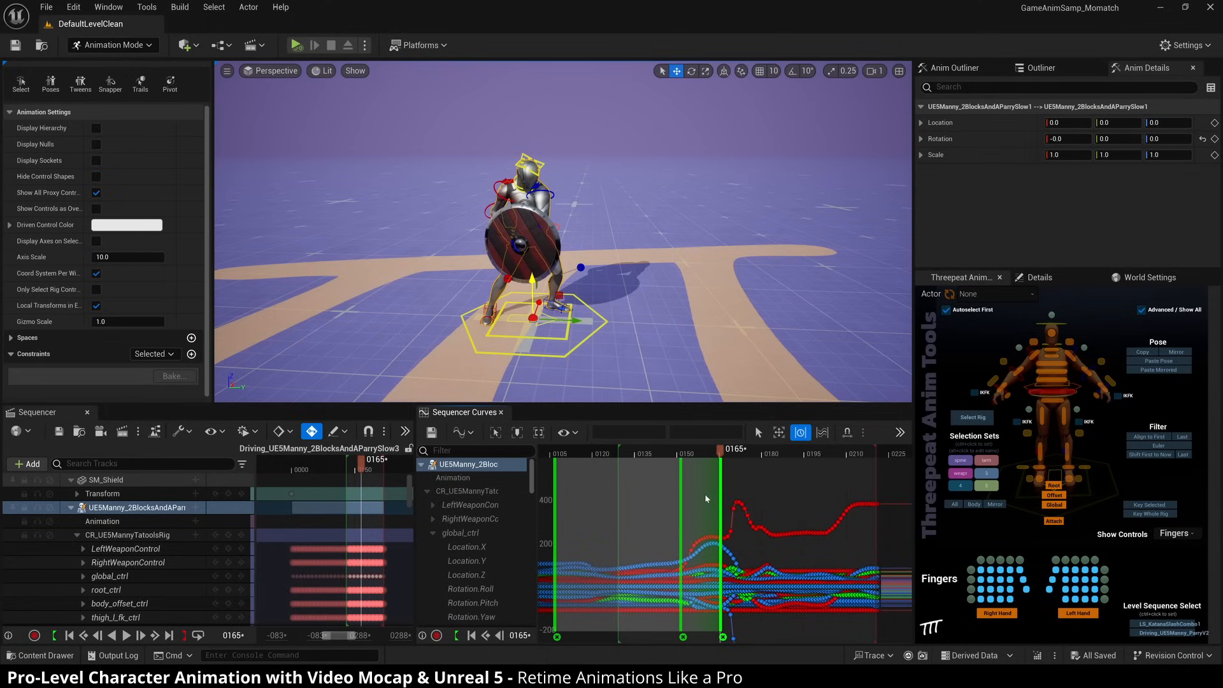
mouse_move(719, 498)
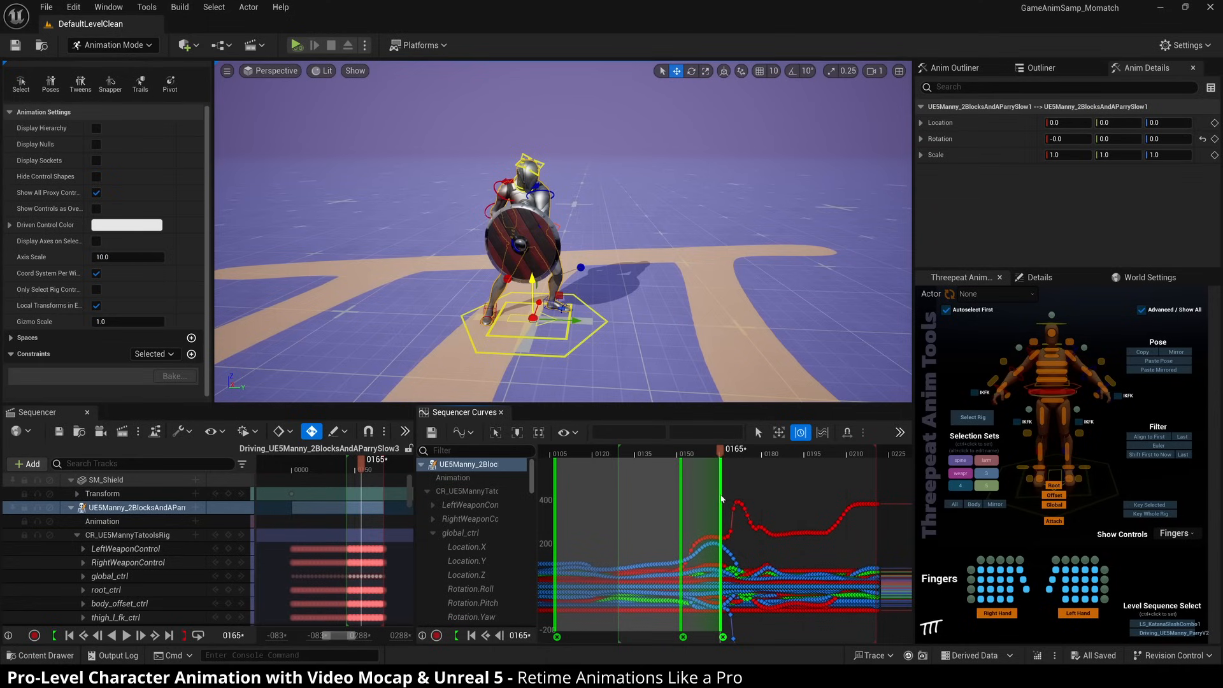
Pull the retime bar left to shorten the parry, then scrub to review the timing
drag(733, 449, 682, 449)
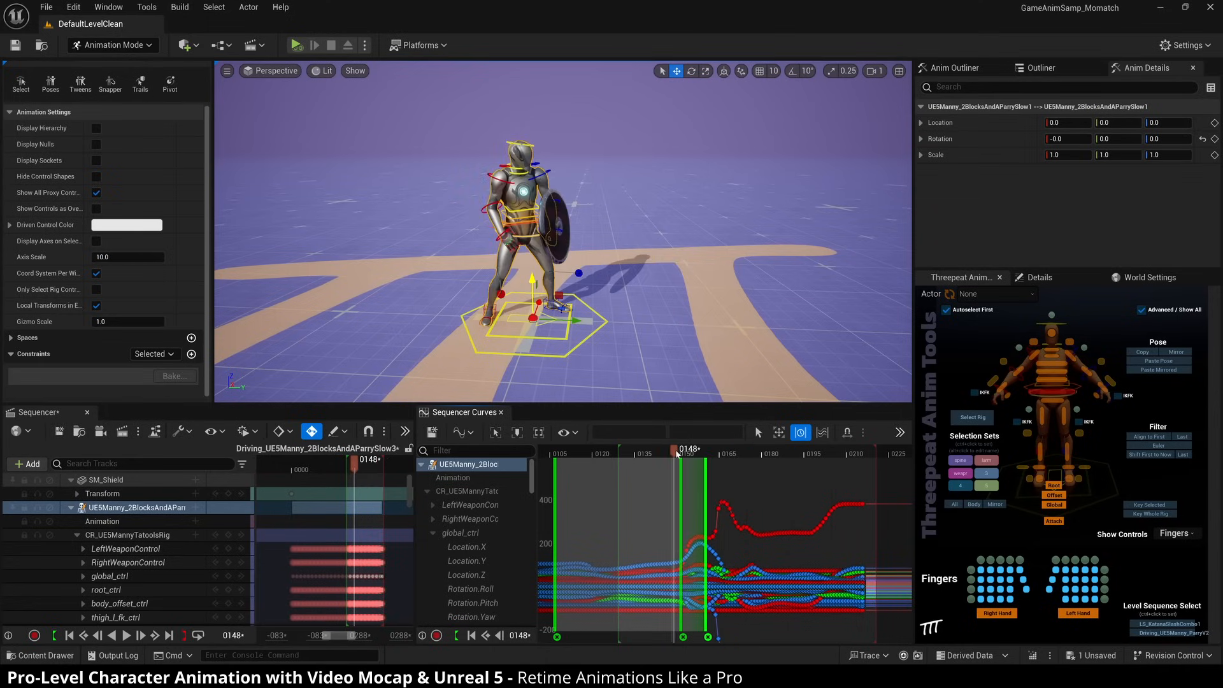
drag(681, 460, 733, 460)
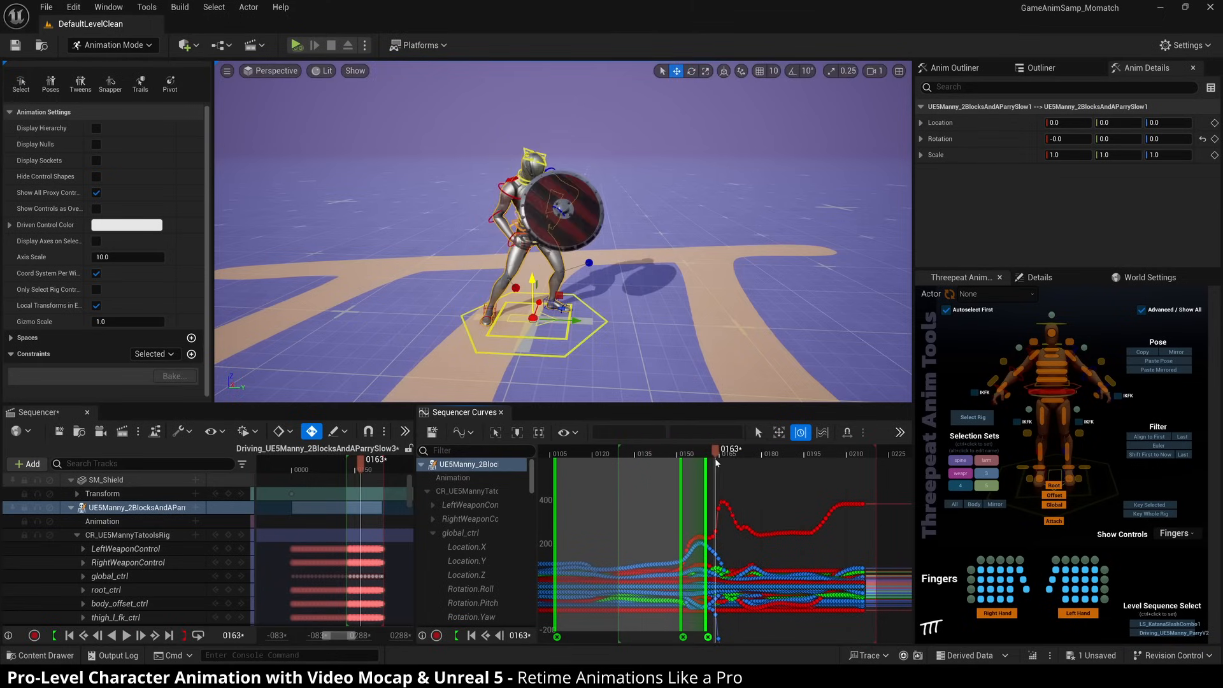
drag(716, 461, 751, 462)
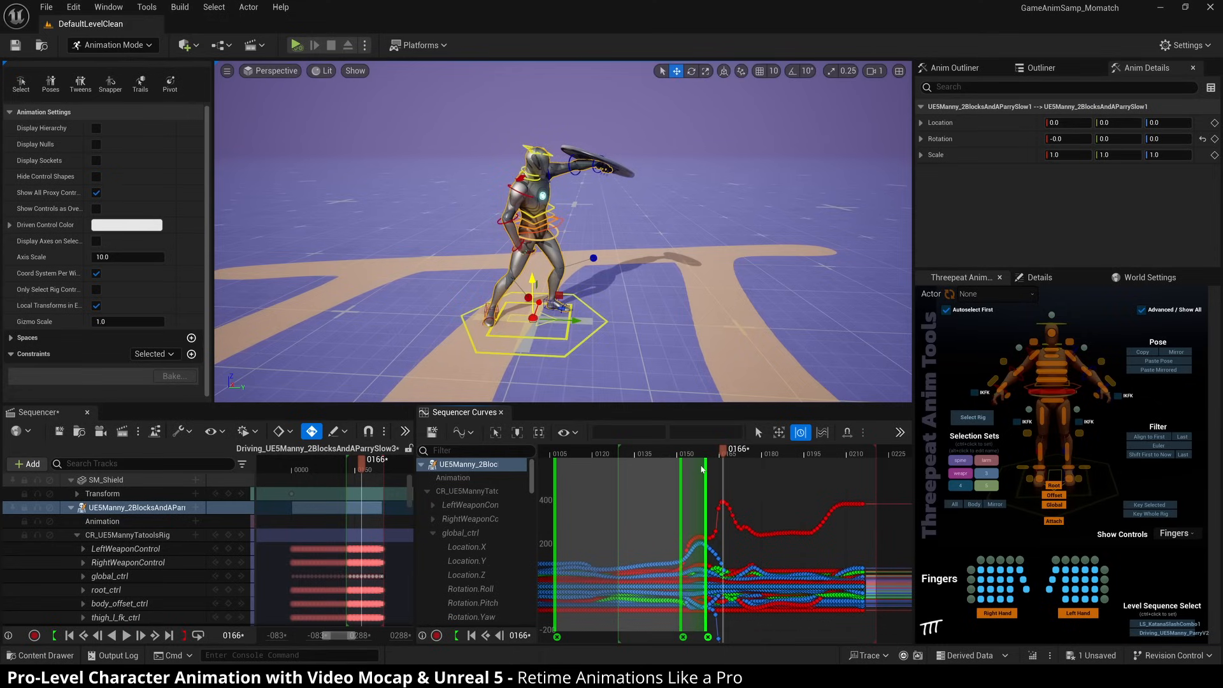
mouse_move(722, 479)
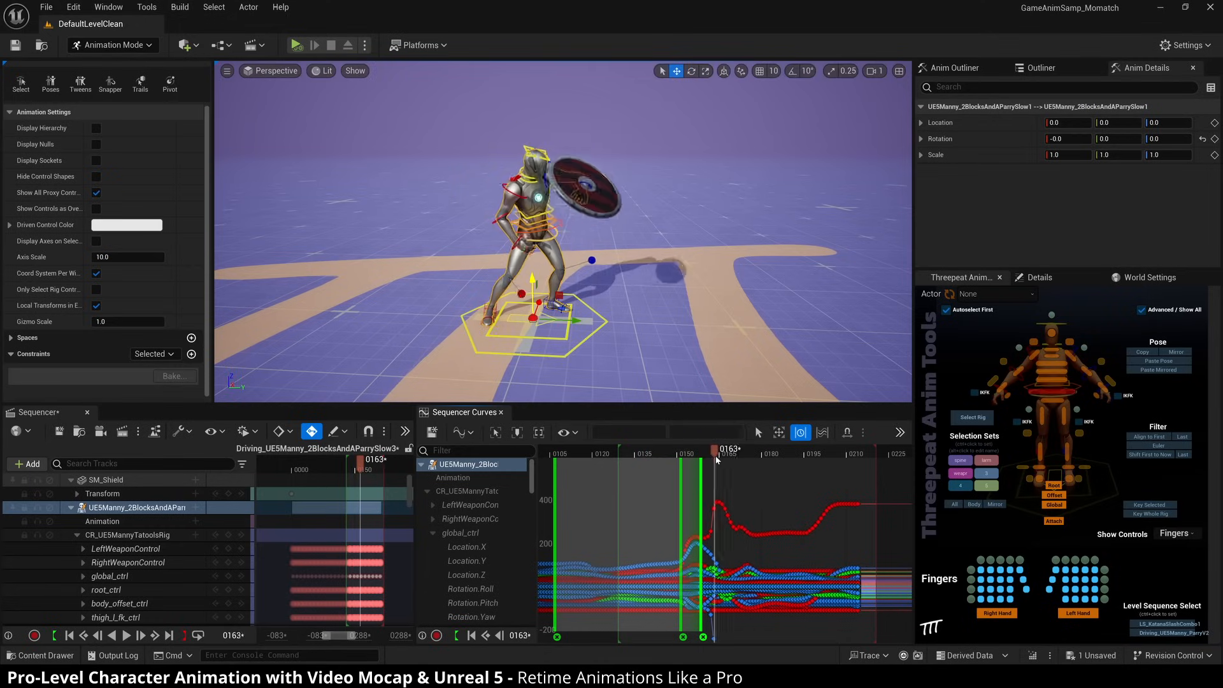
drag(716, 451, 692, 451)
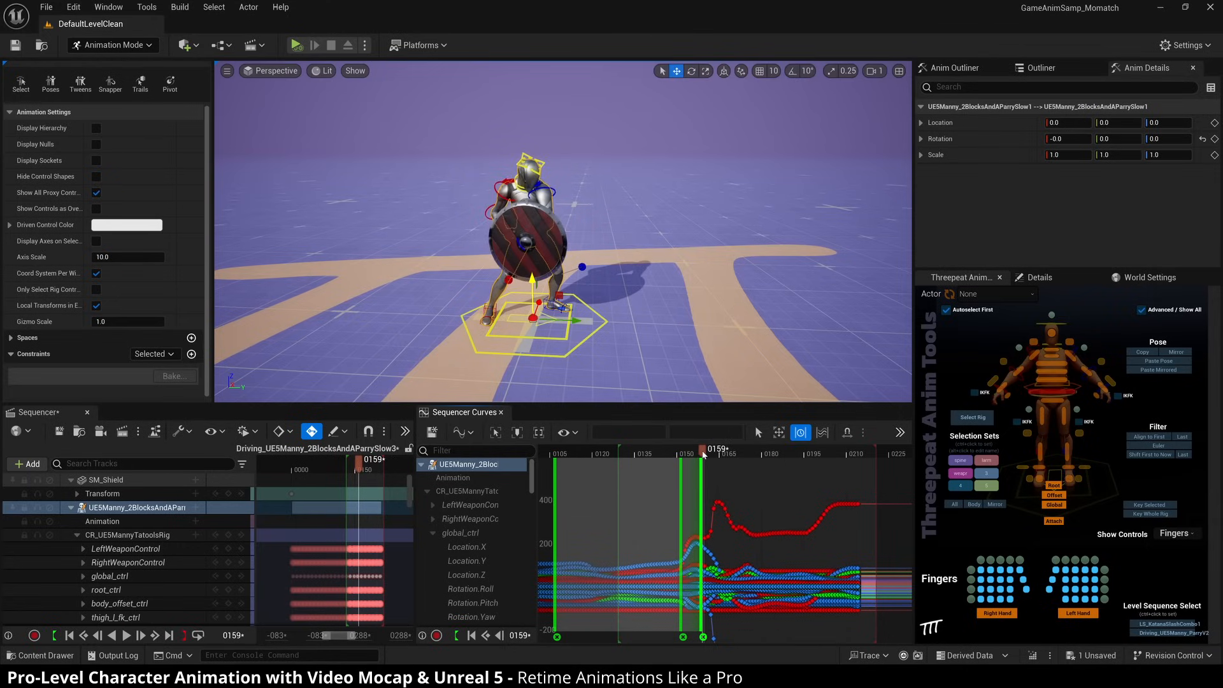
Bracket the settle between backswing and parry swing with retime markers
drag(701, 456, 691, 456)
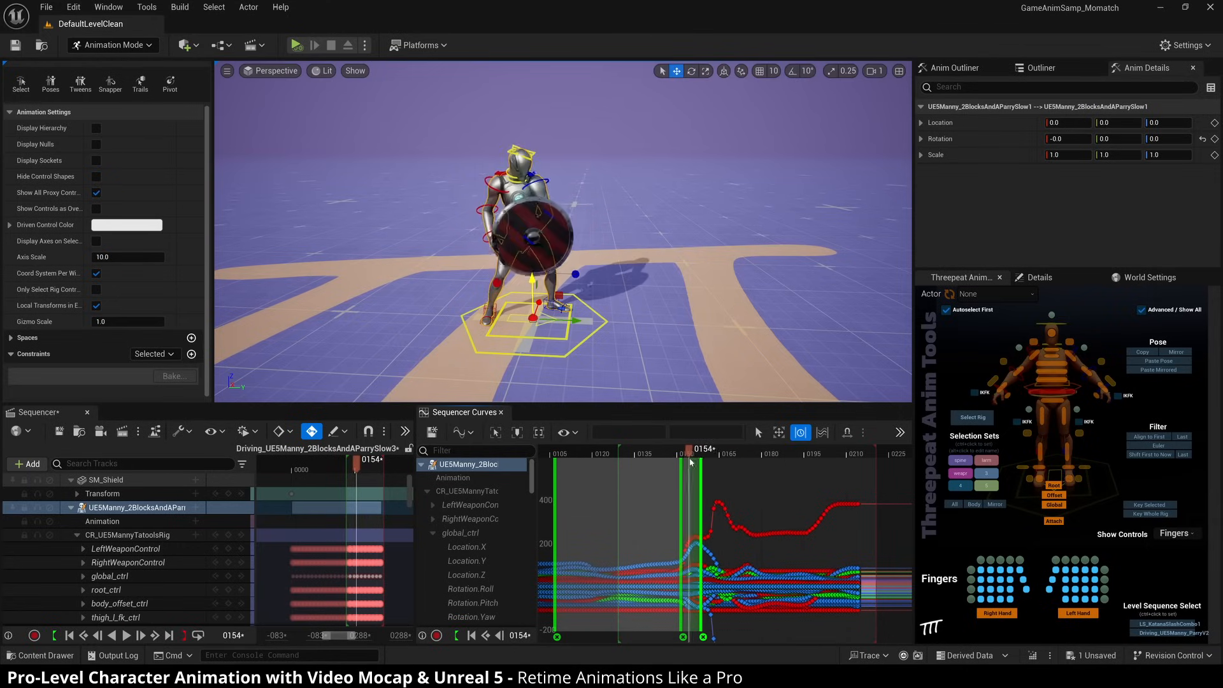
drag(689, 449, 706, 448)
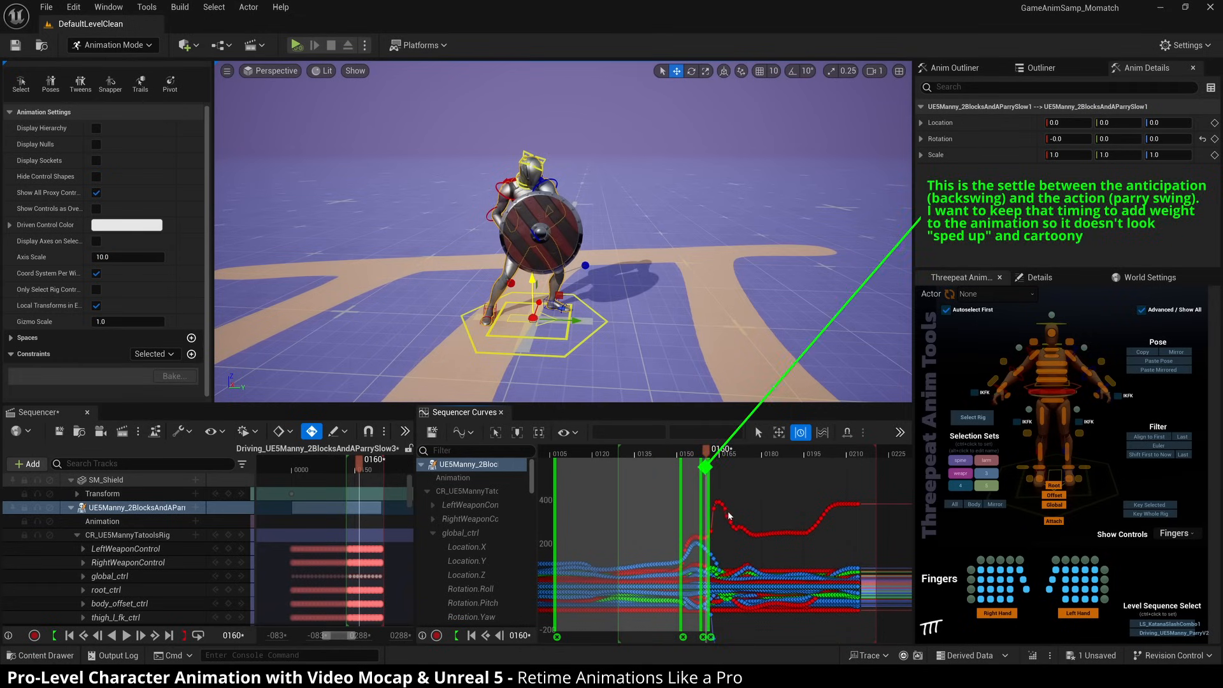
drag(704, 450, 733, 451)
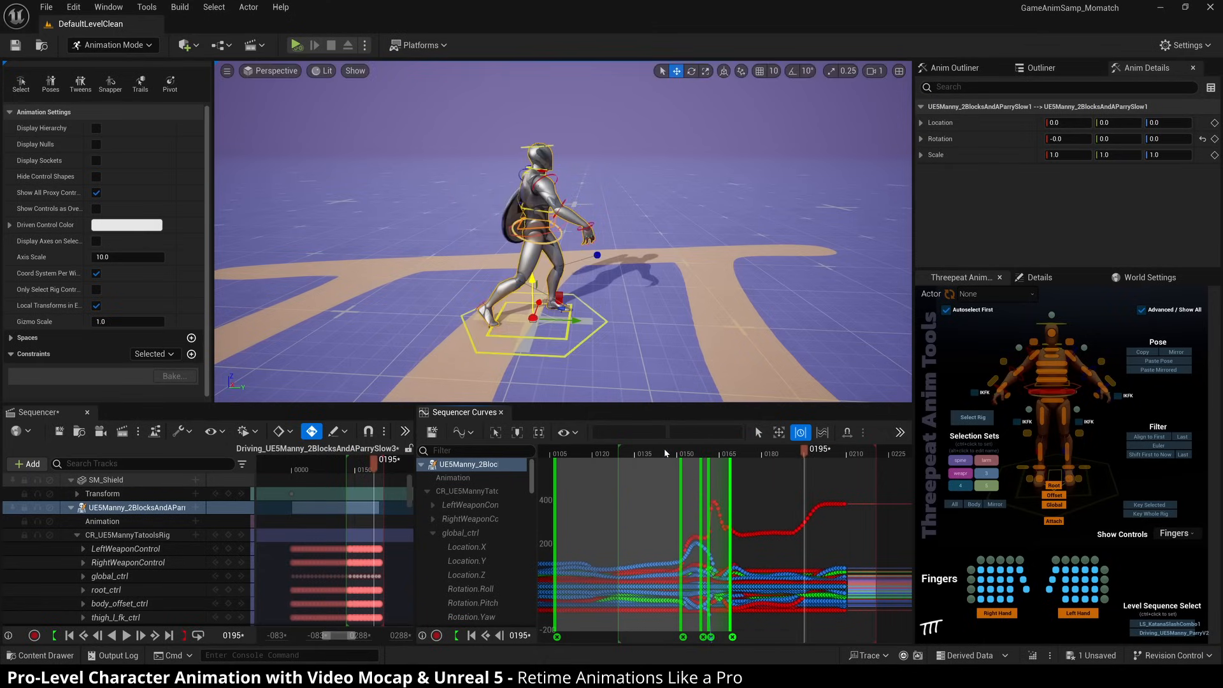
Scrub through the retimed parry motion to its end
click(741, 452)
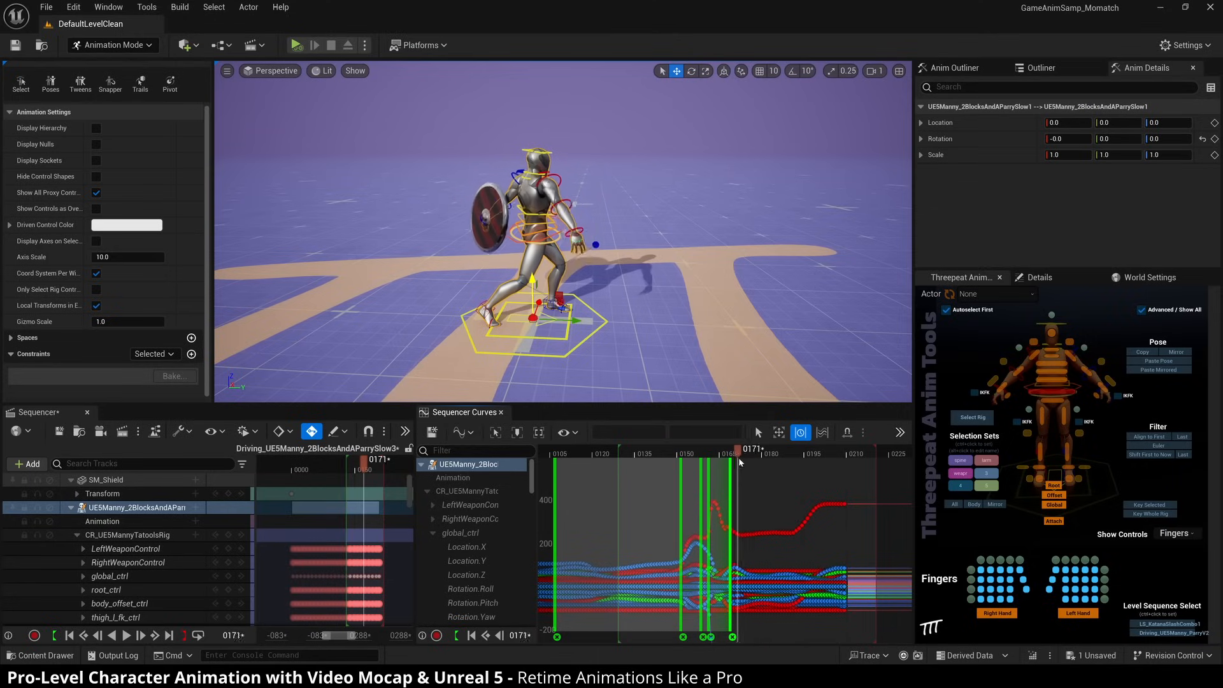
drag(740, 449, 772, 449)
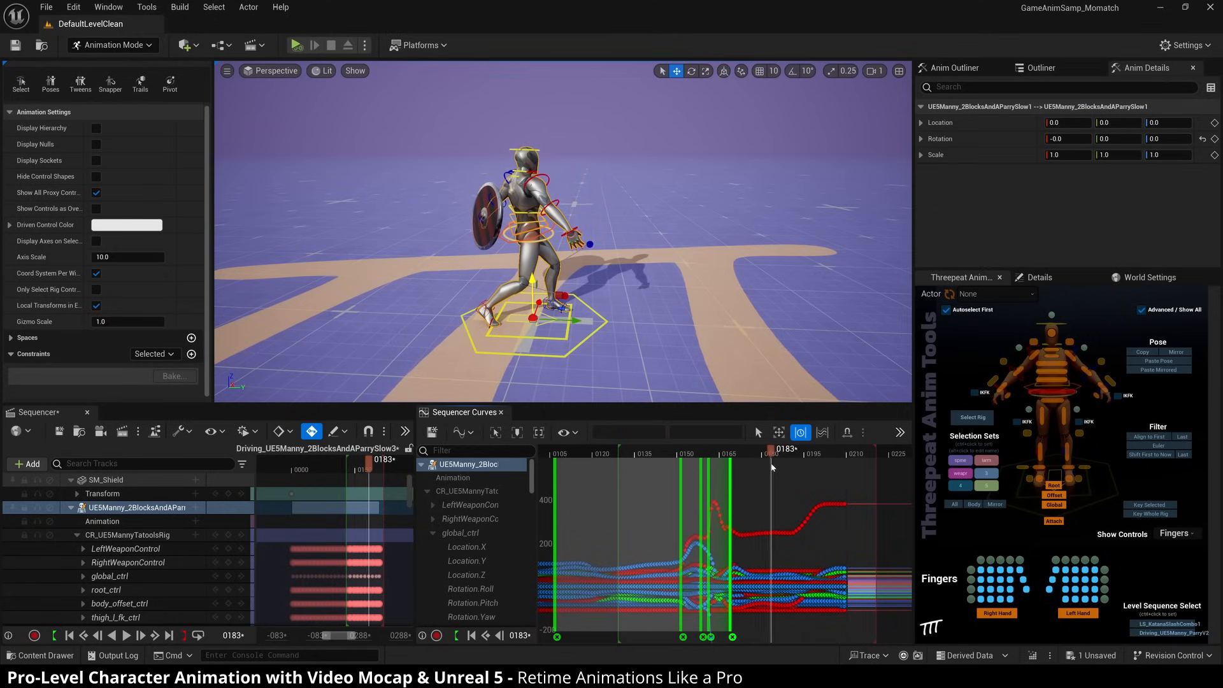
drag(772, 448, 669, 449)
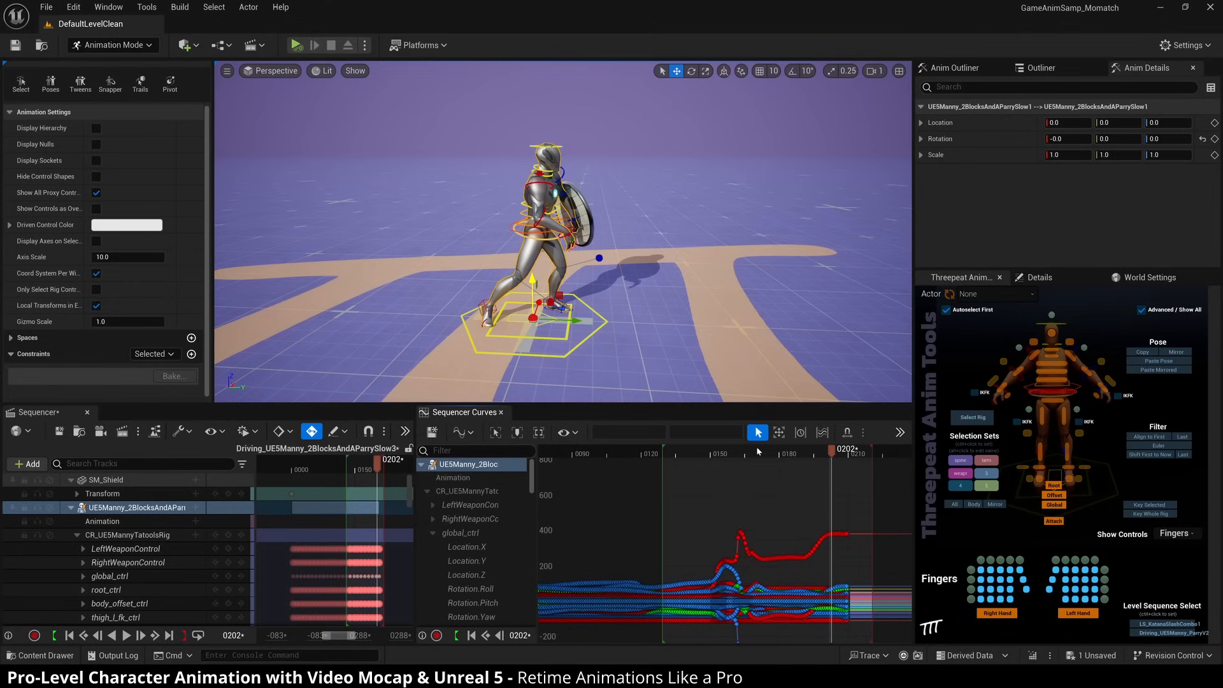
mouse_move(758, 452)
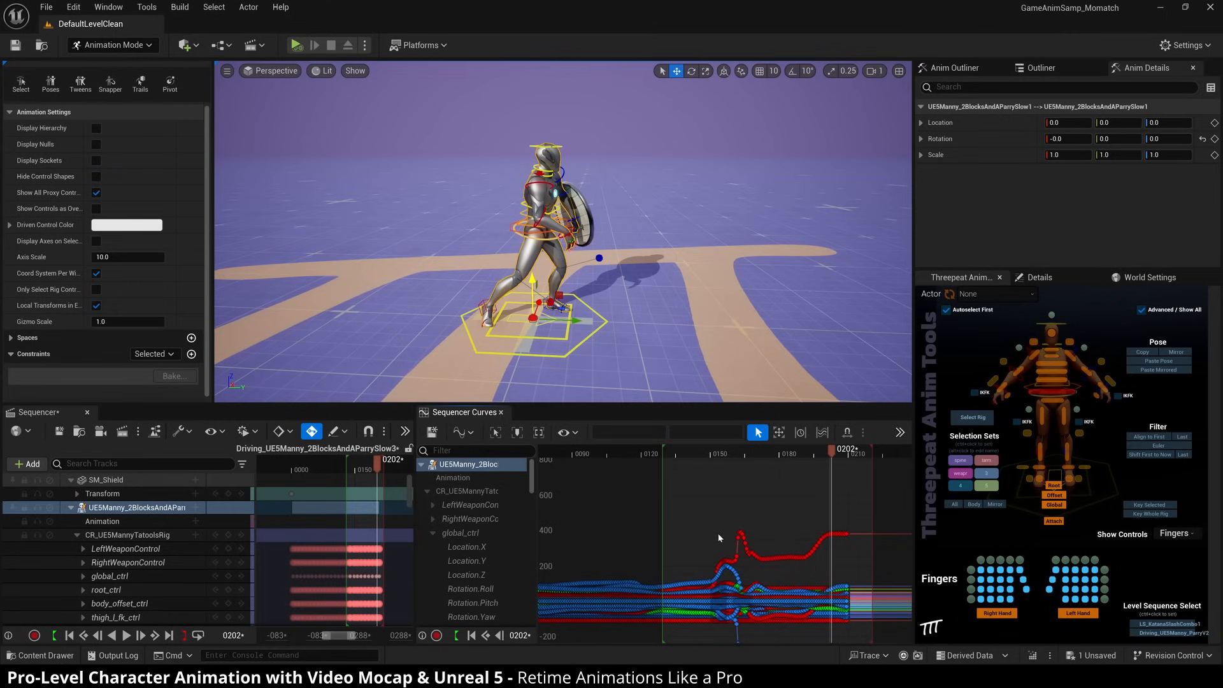
Bake all selected keys onto whole frames at interval 1 via the curve filters
right_click(737, 489)
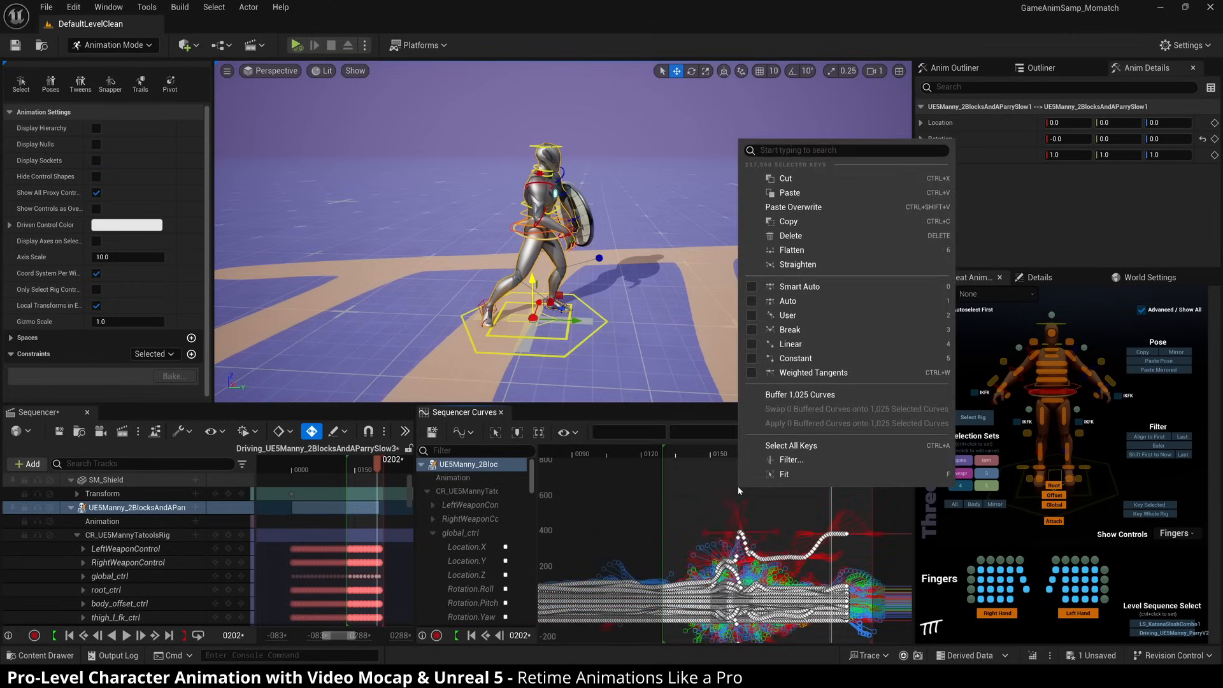
click(790, 459)
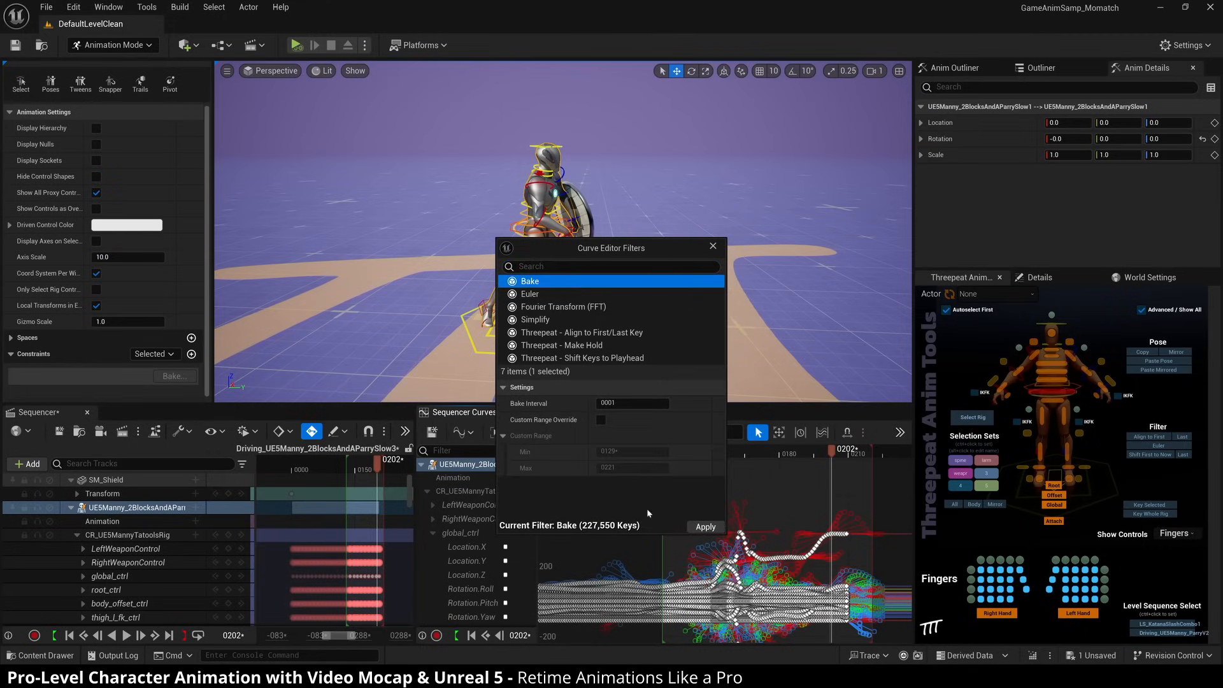
mouse_move(531, 281)
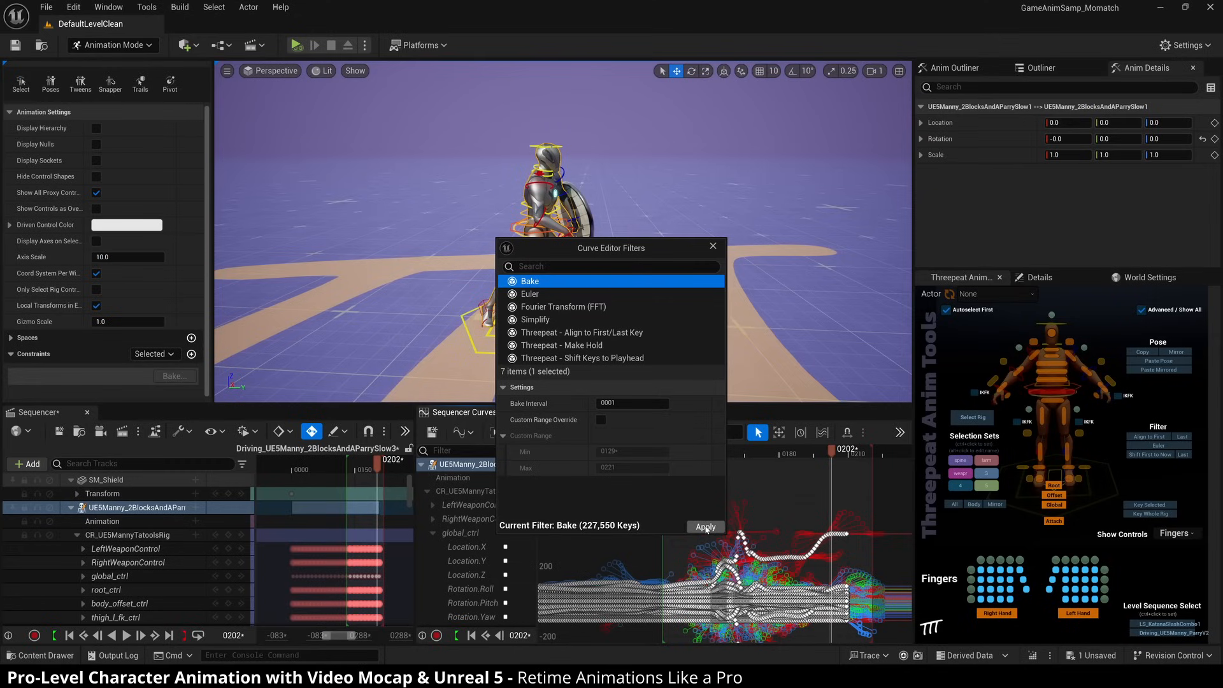
click(704, 527)
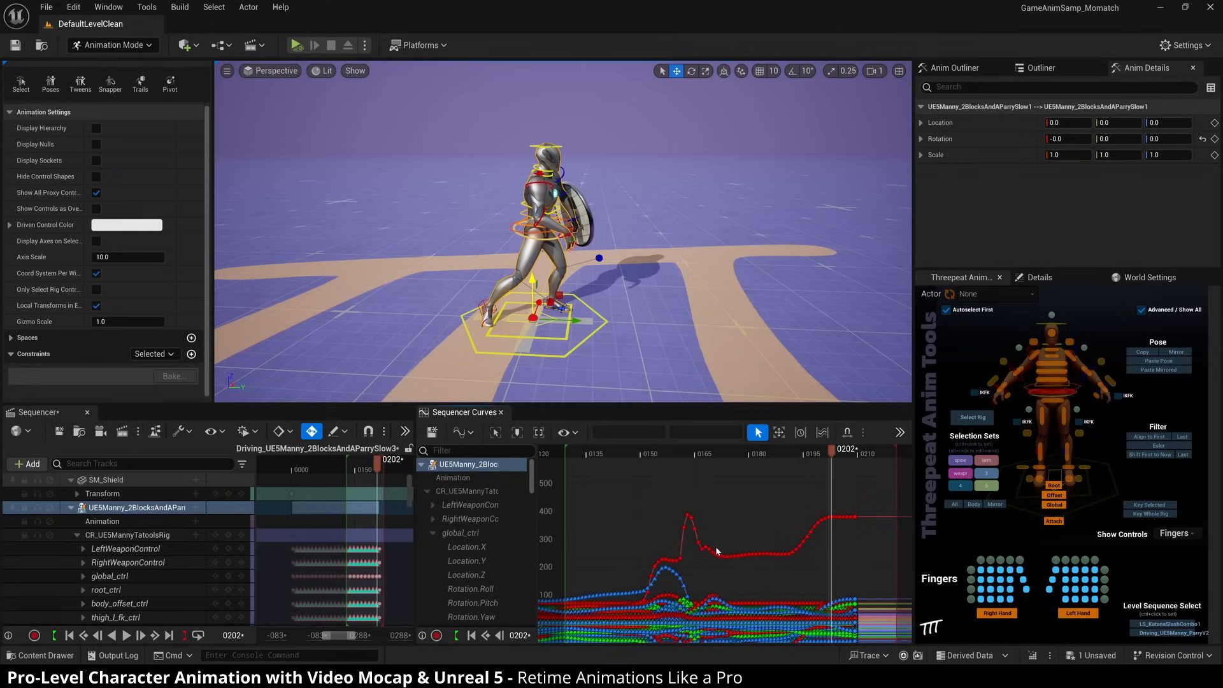
Close the filter dialog to preview the baked parry
click(846, 432)
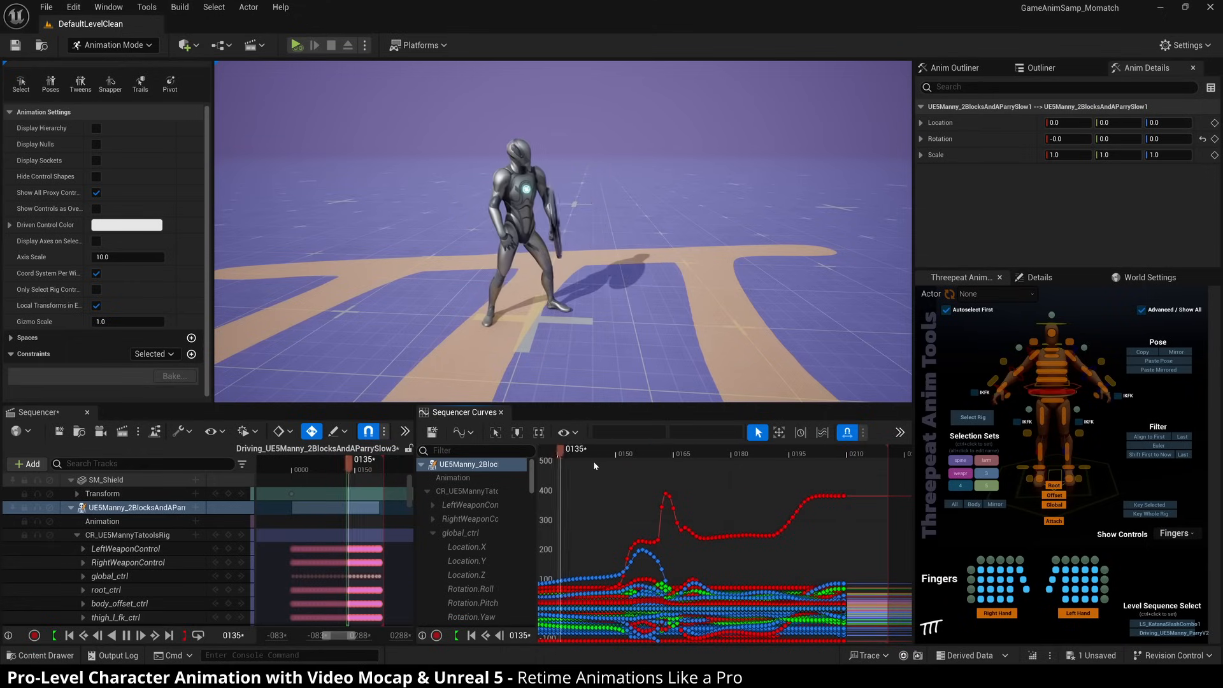
drag(581, 451, 789, 451)
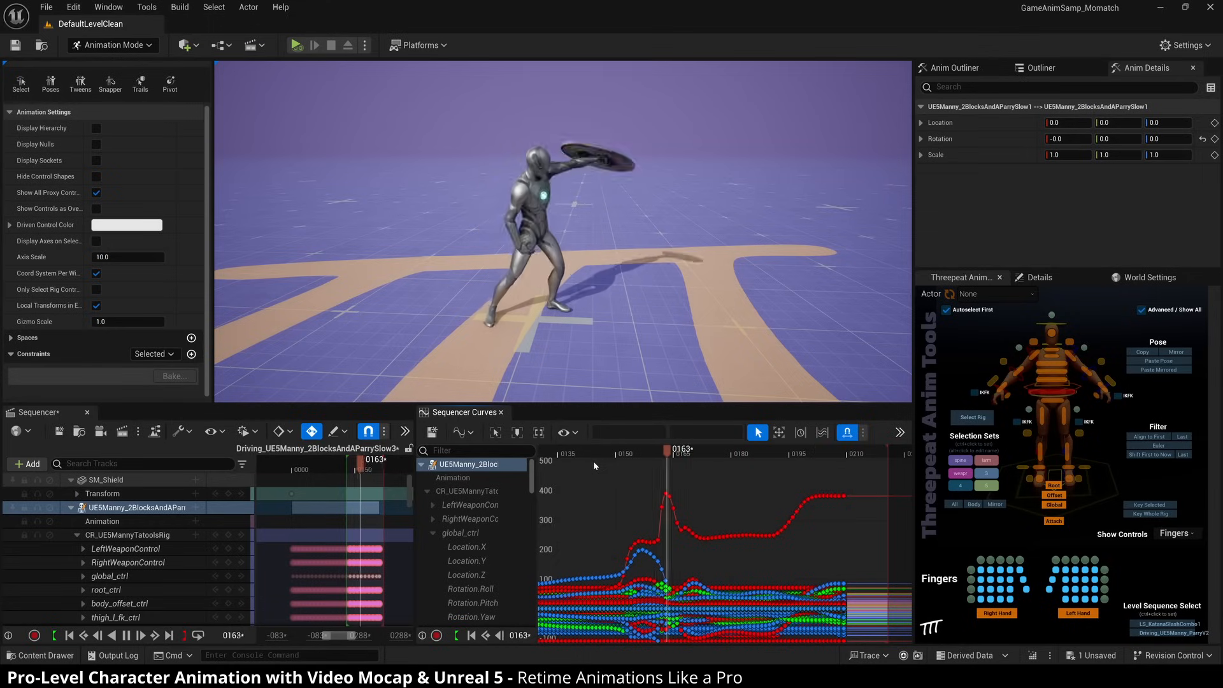
drag(681, 450, 562, 450)
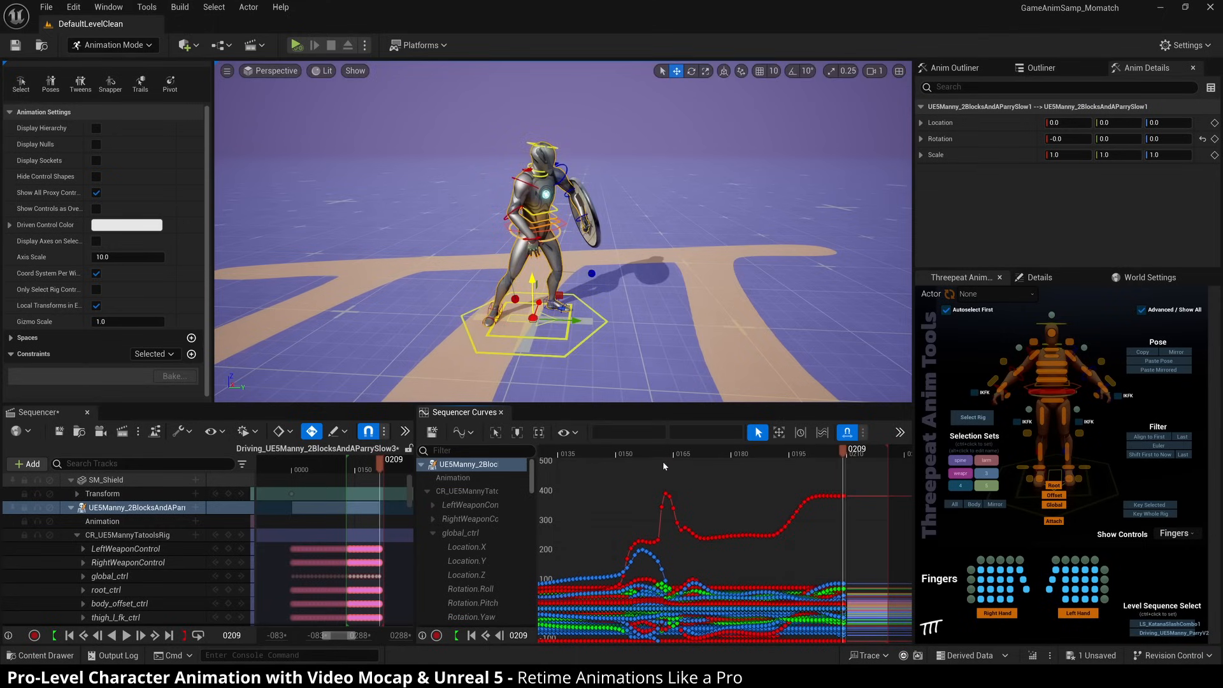
mouse_move(749, 468)
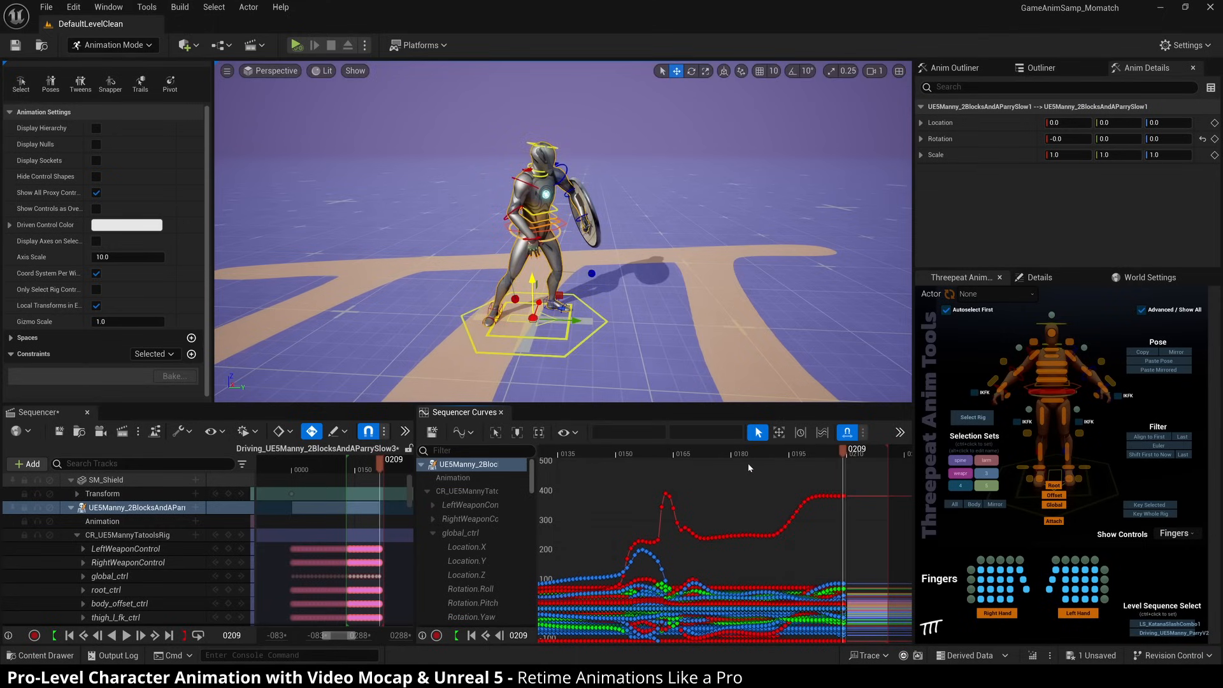
mouse_move(847, 432)
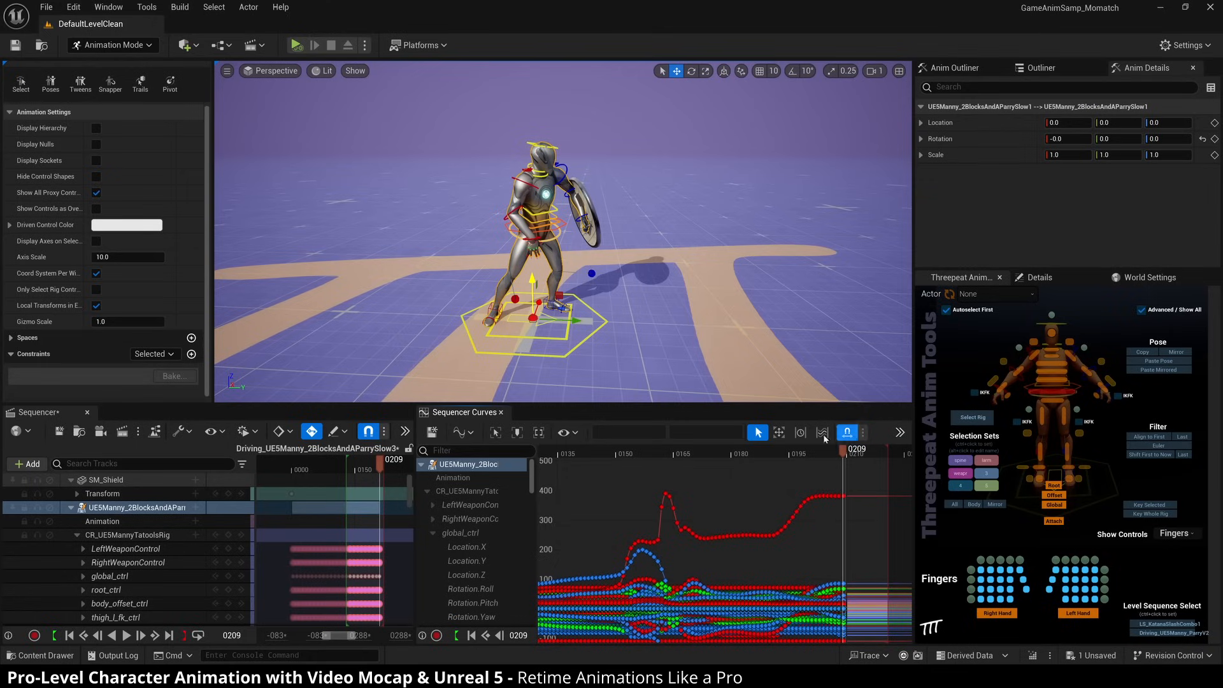
mouse_move(704, 450)
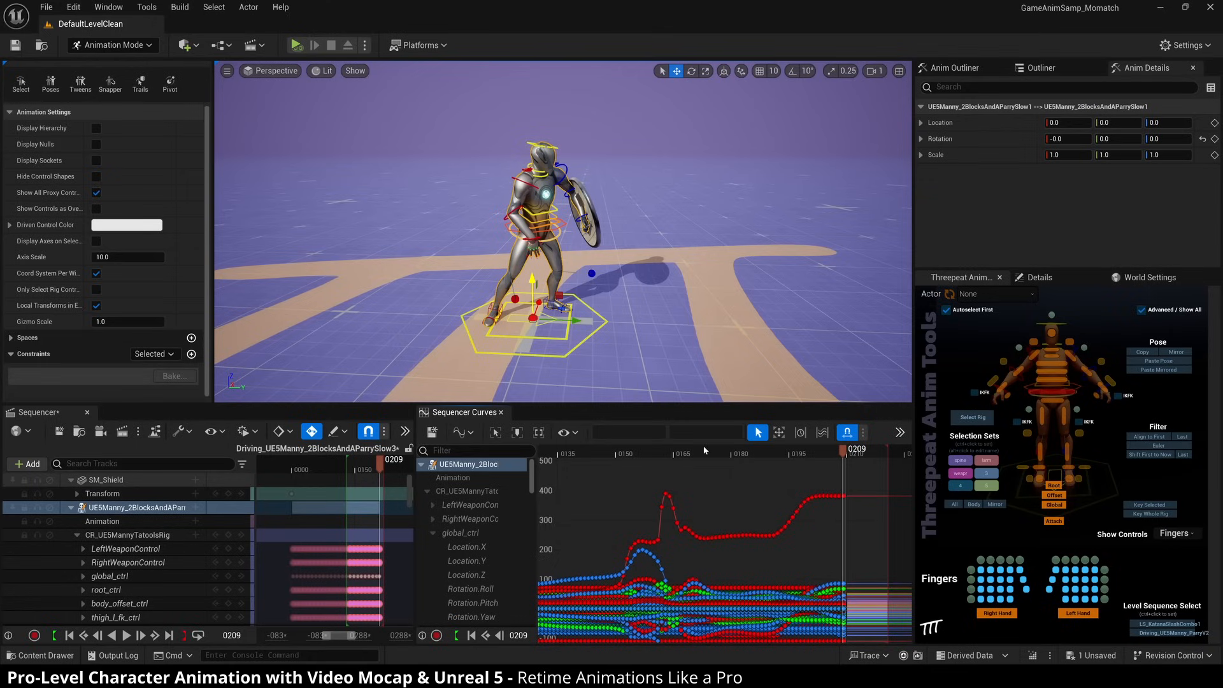